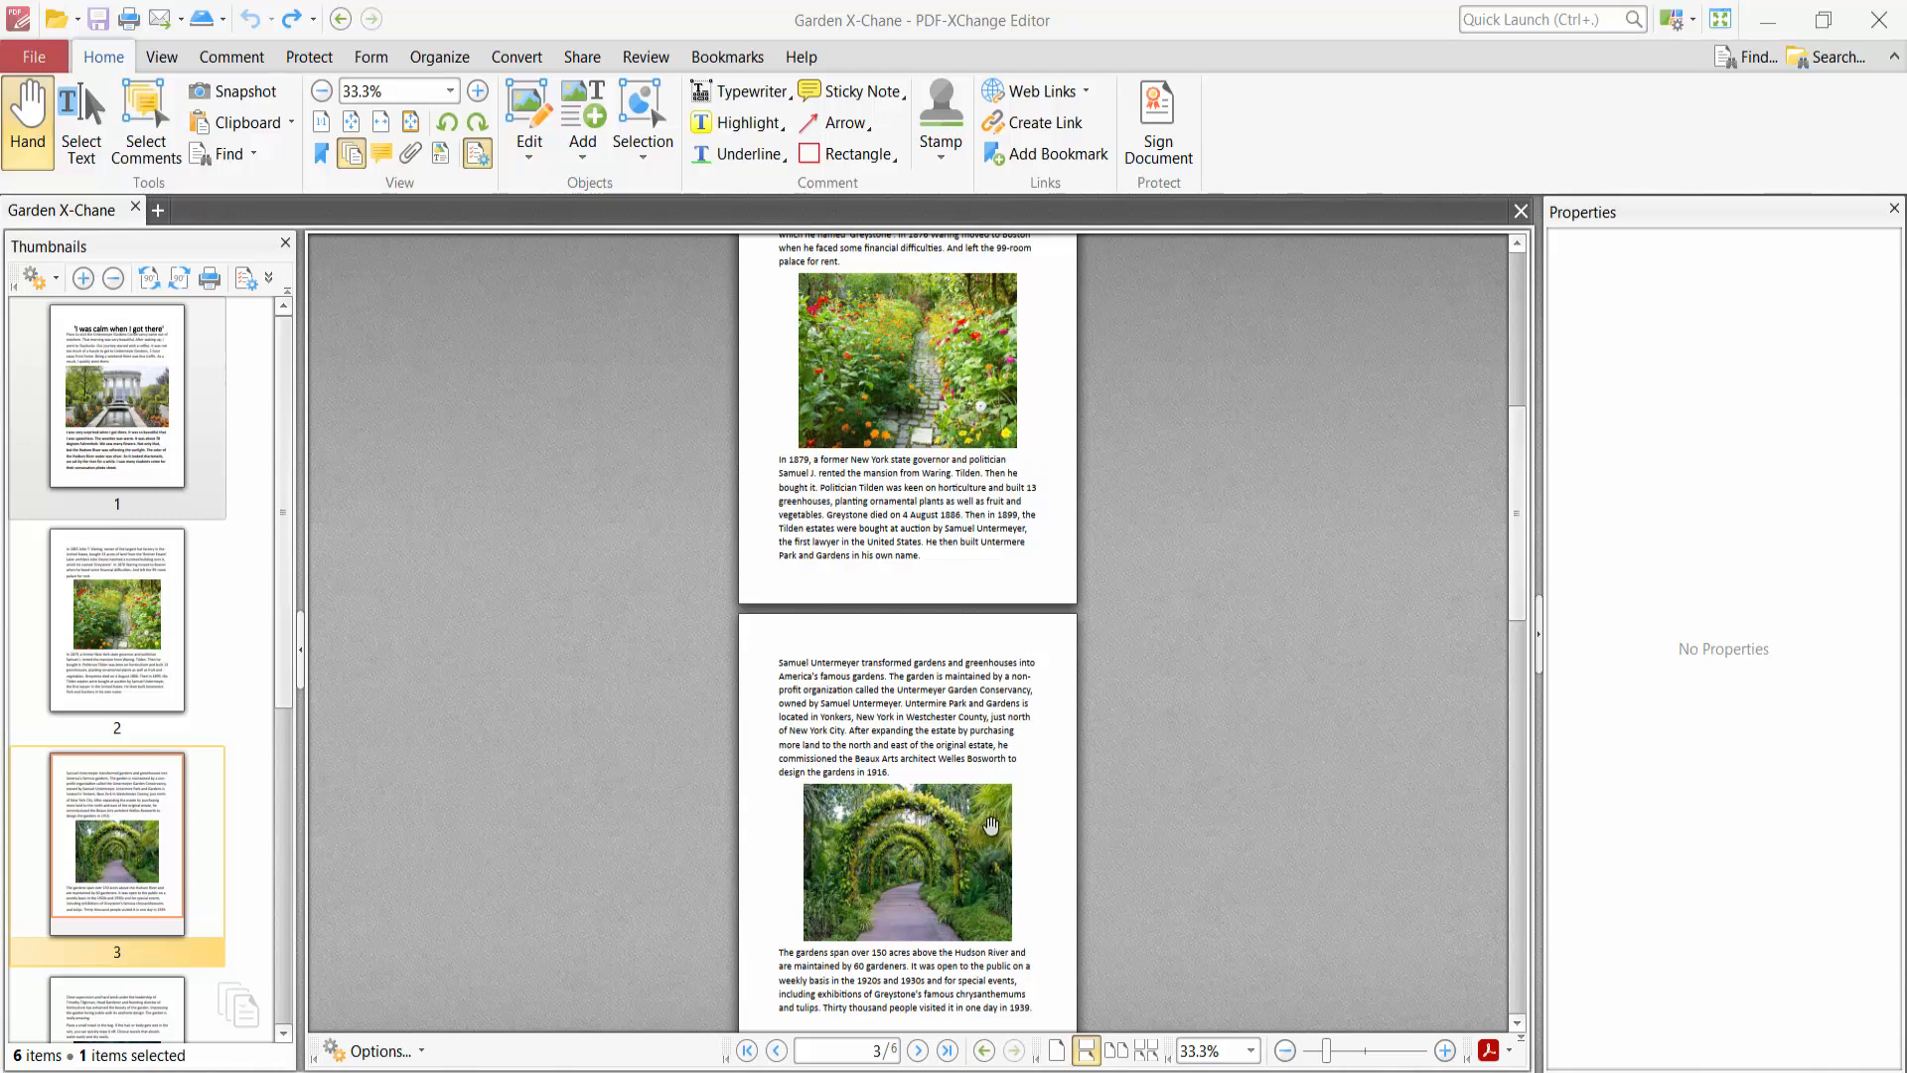
pyautogui.moveTo(981, 573)
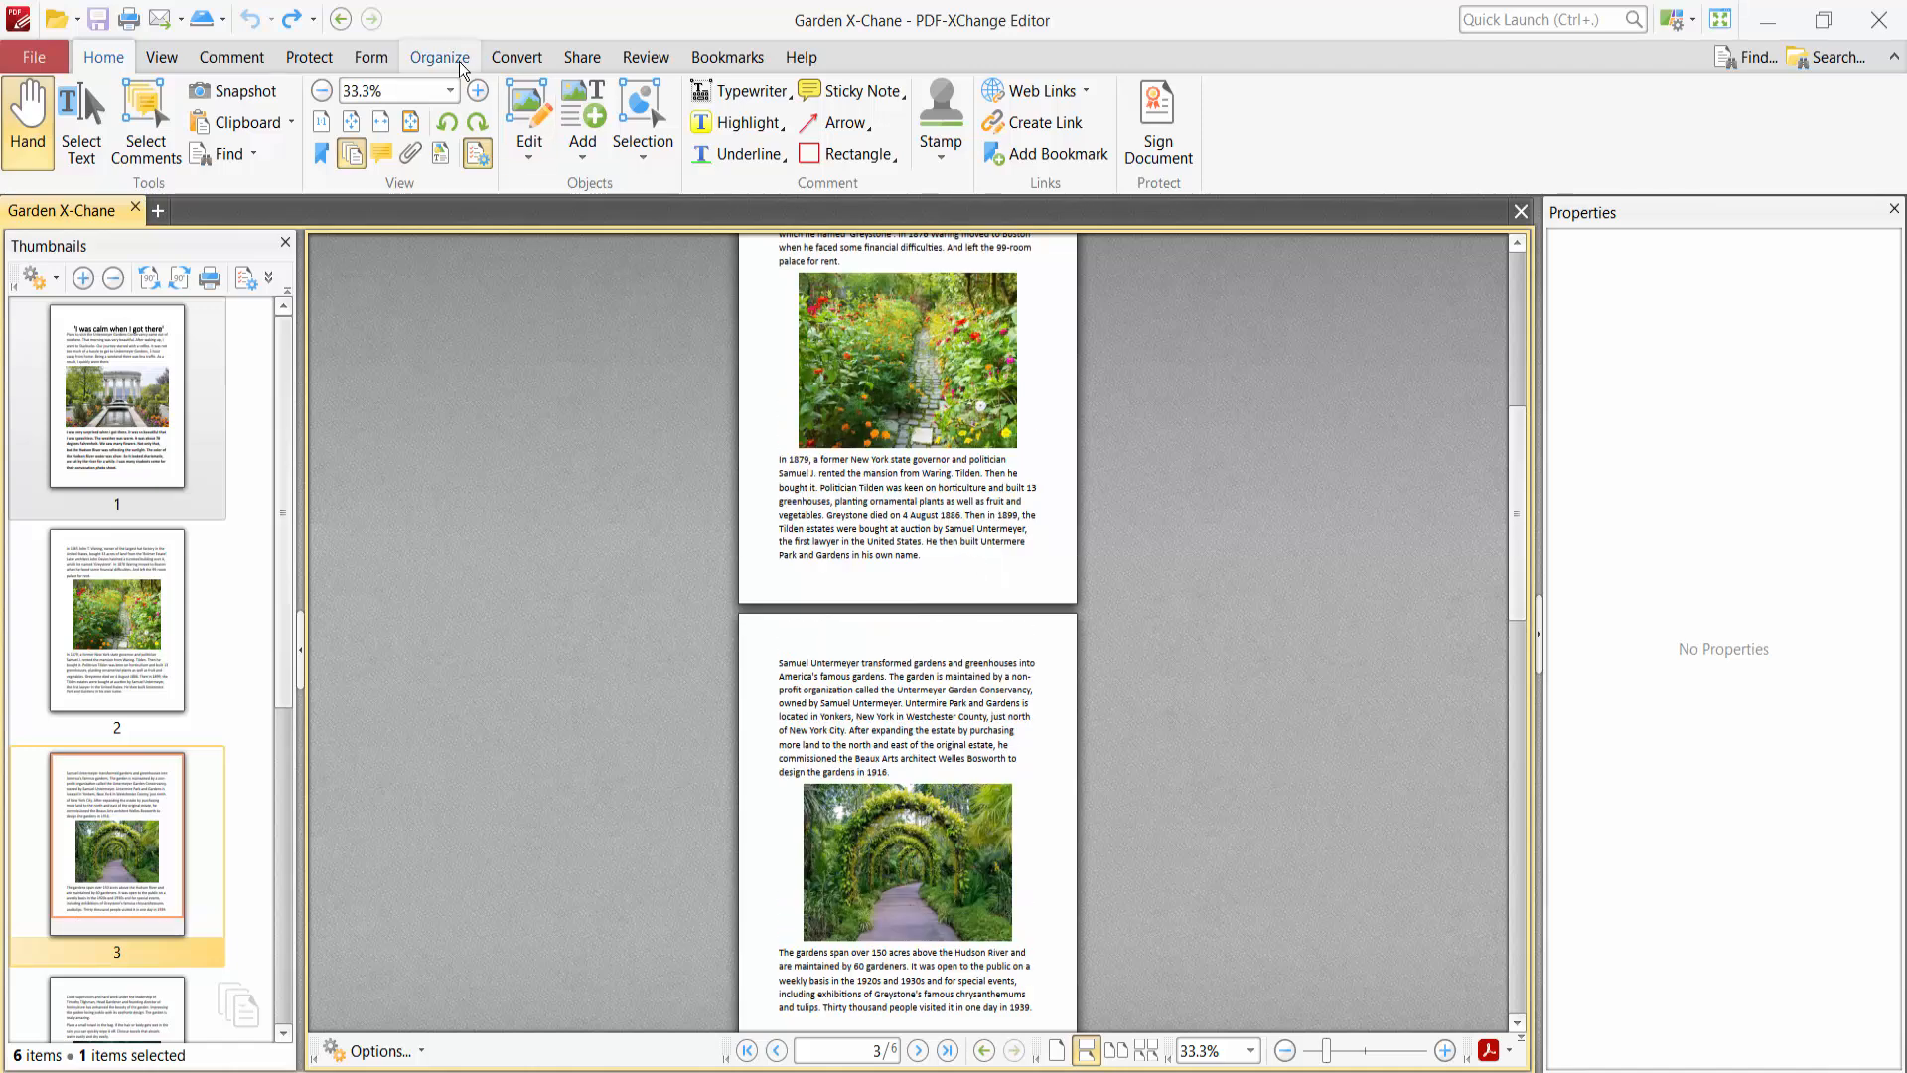
# Open the Resize Pages dialog from the Organize tab's Transform Pages group.
pyautogui.click(440, 56)
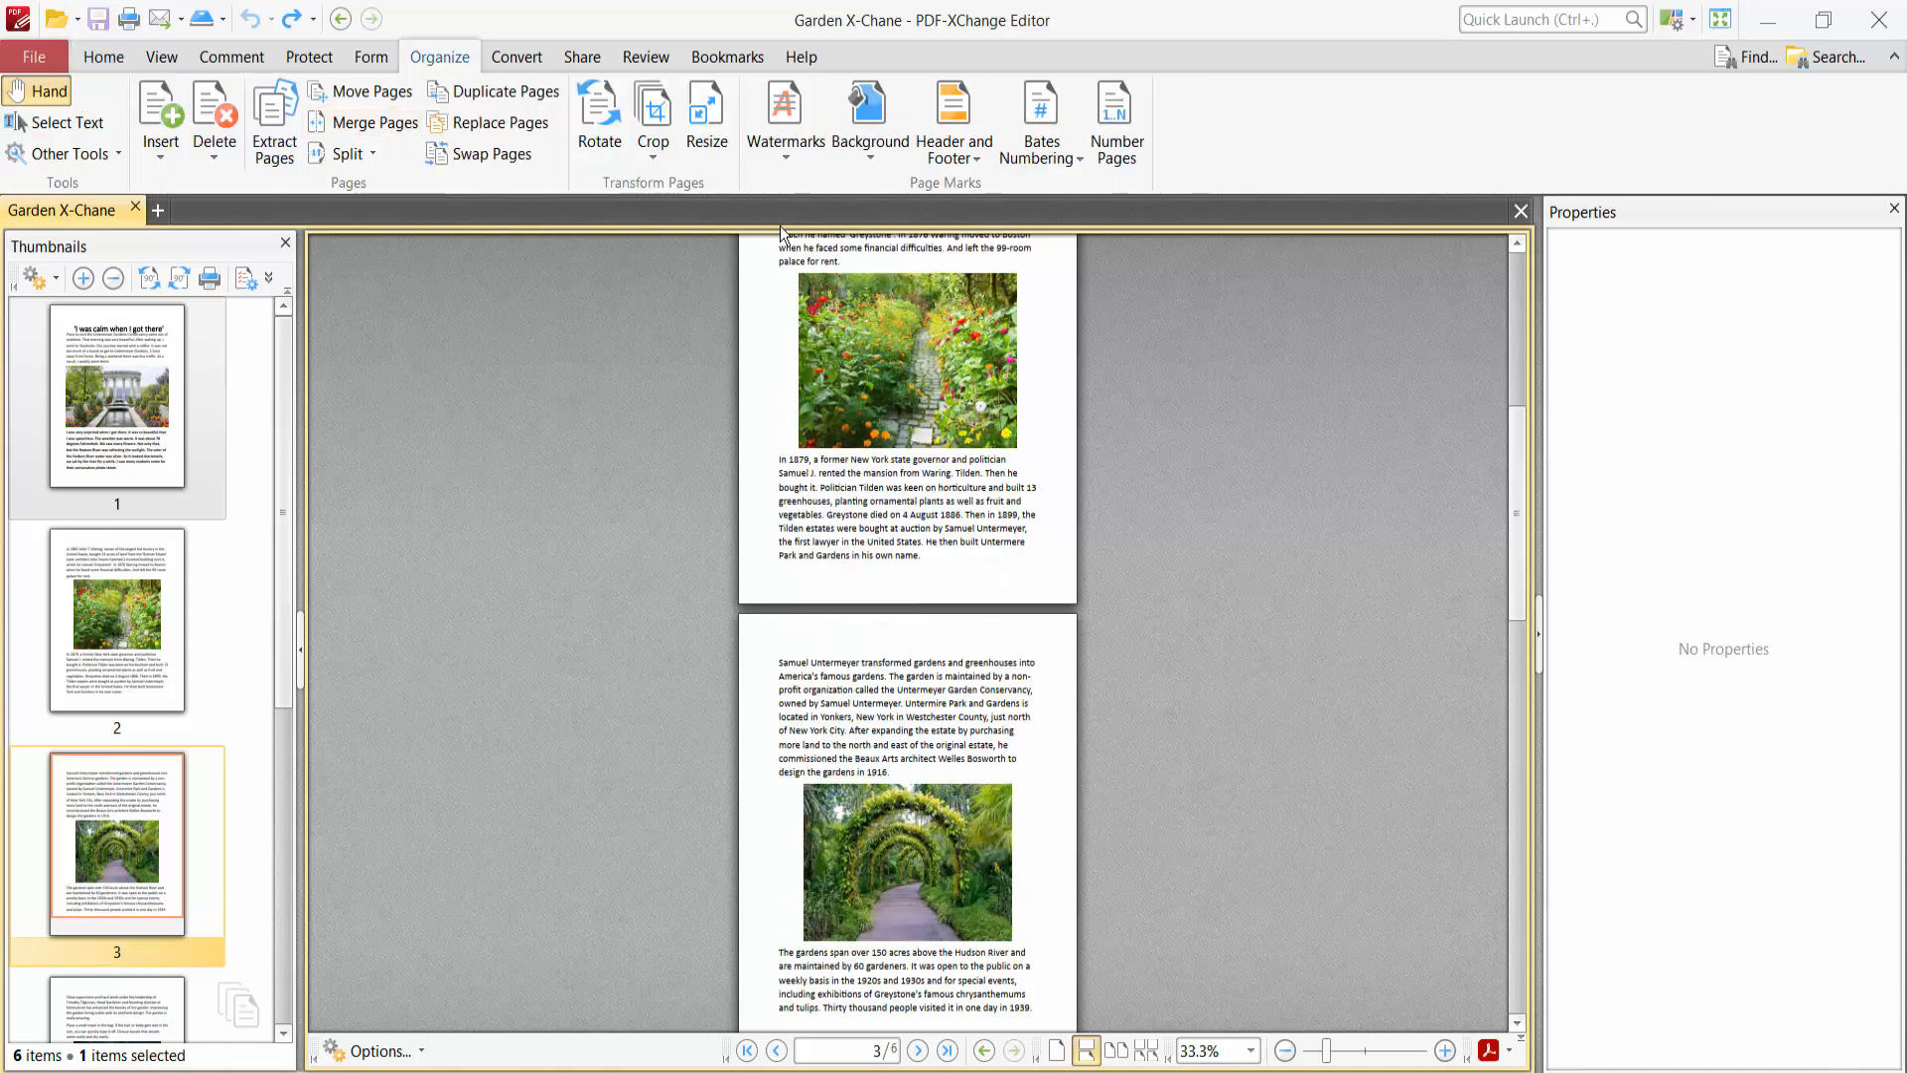
pyautogui.click(706, 115)
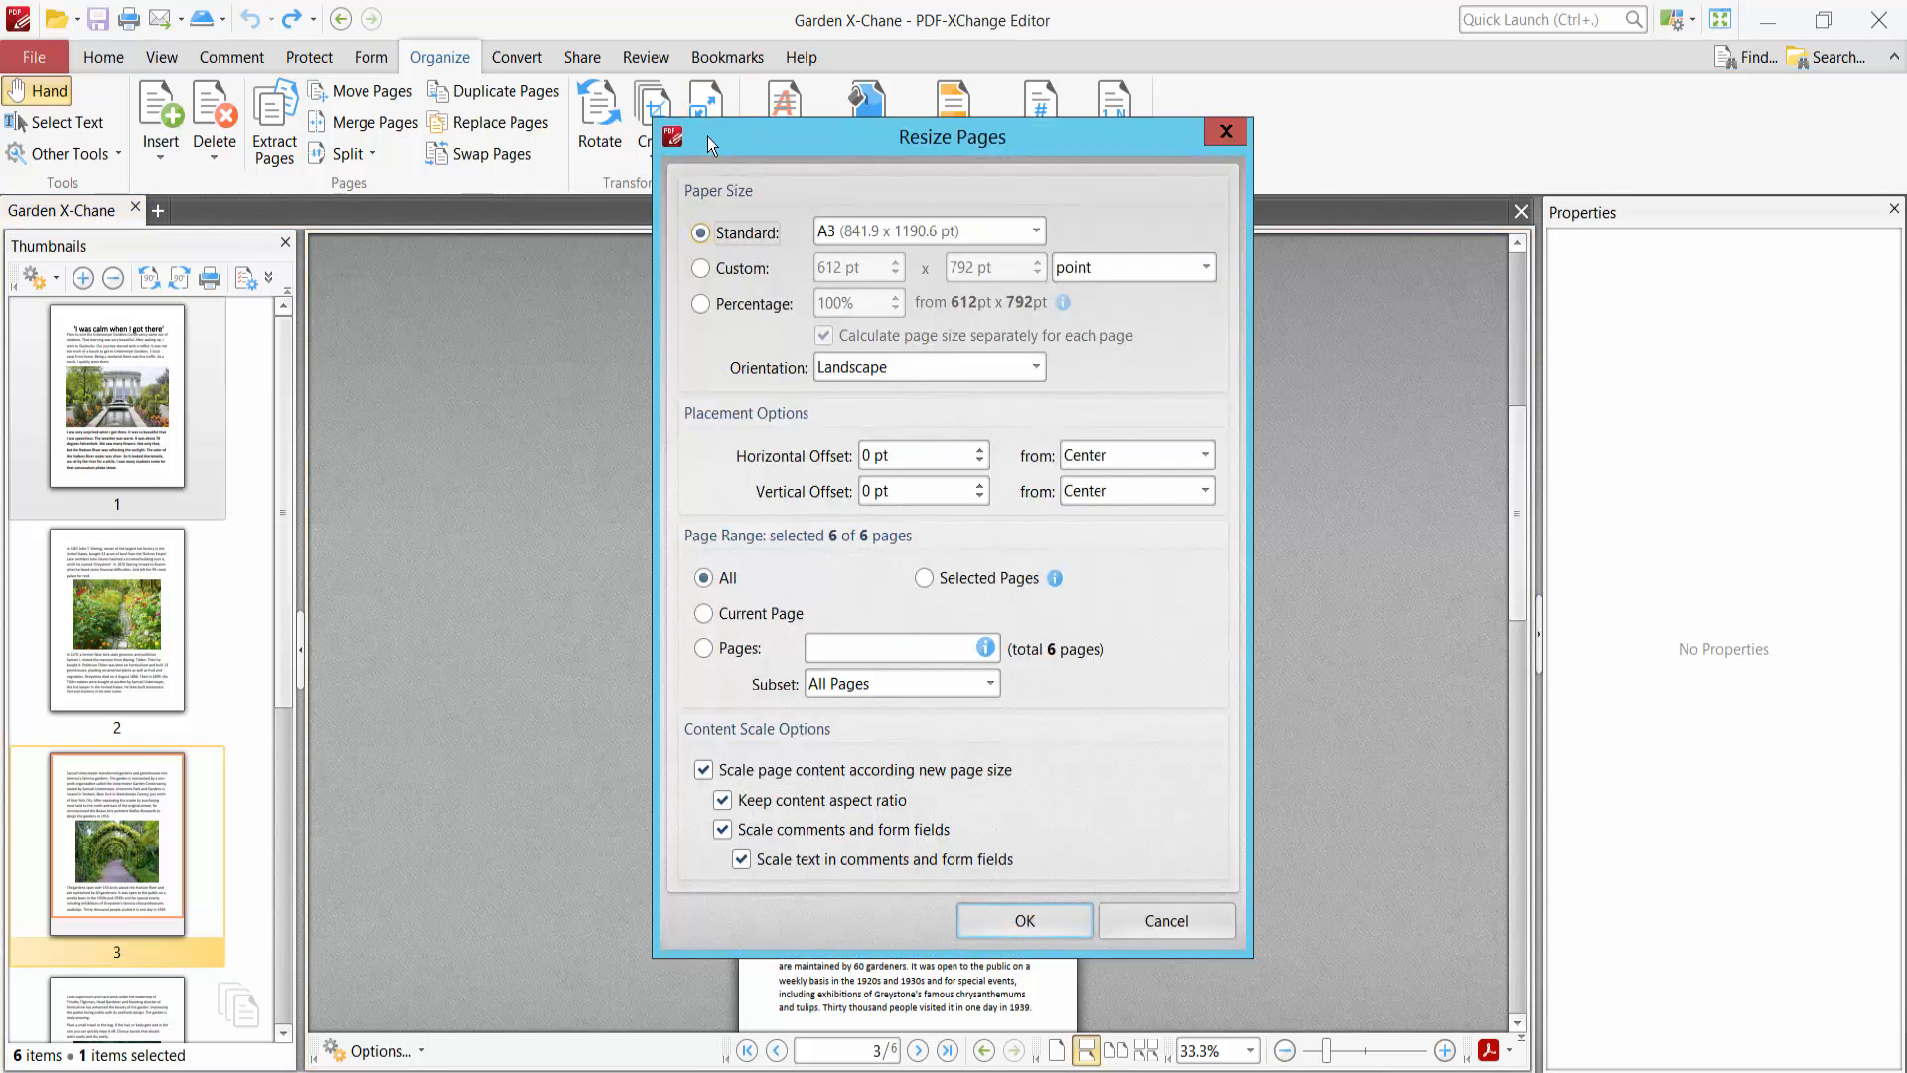
# Switch page size units to inches and pick a standard size such as Tabloid (11 × 17 in).
pyautogui.click(701, 267)
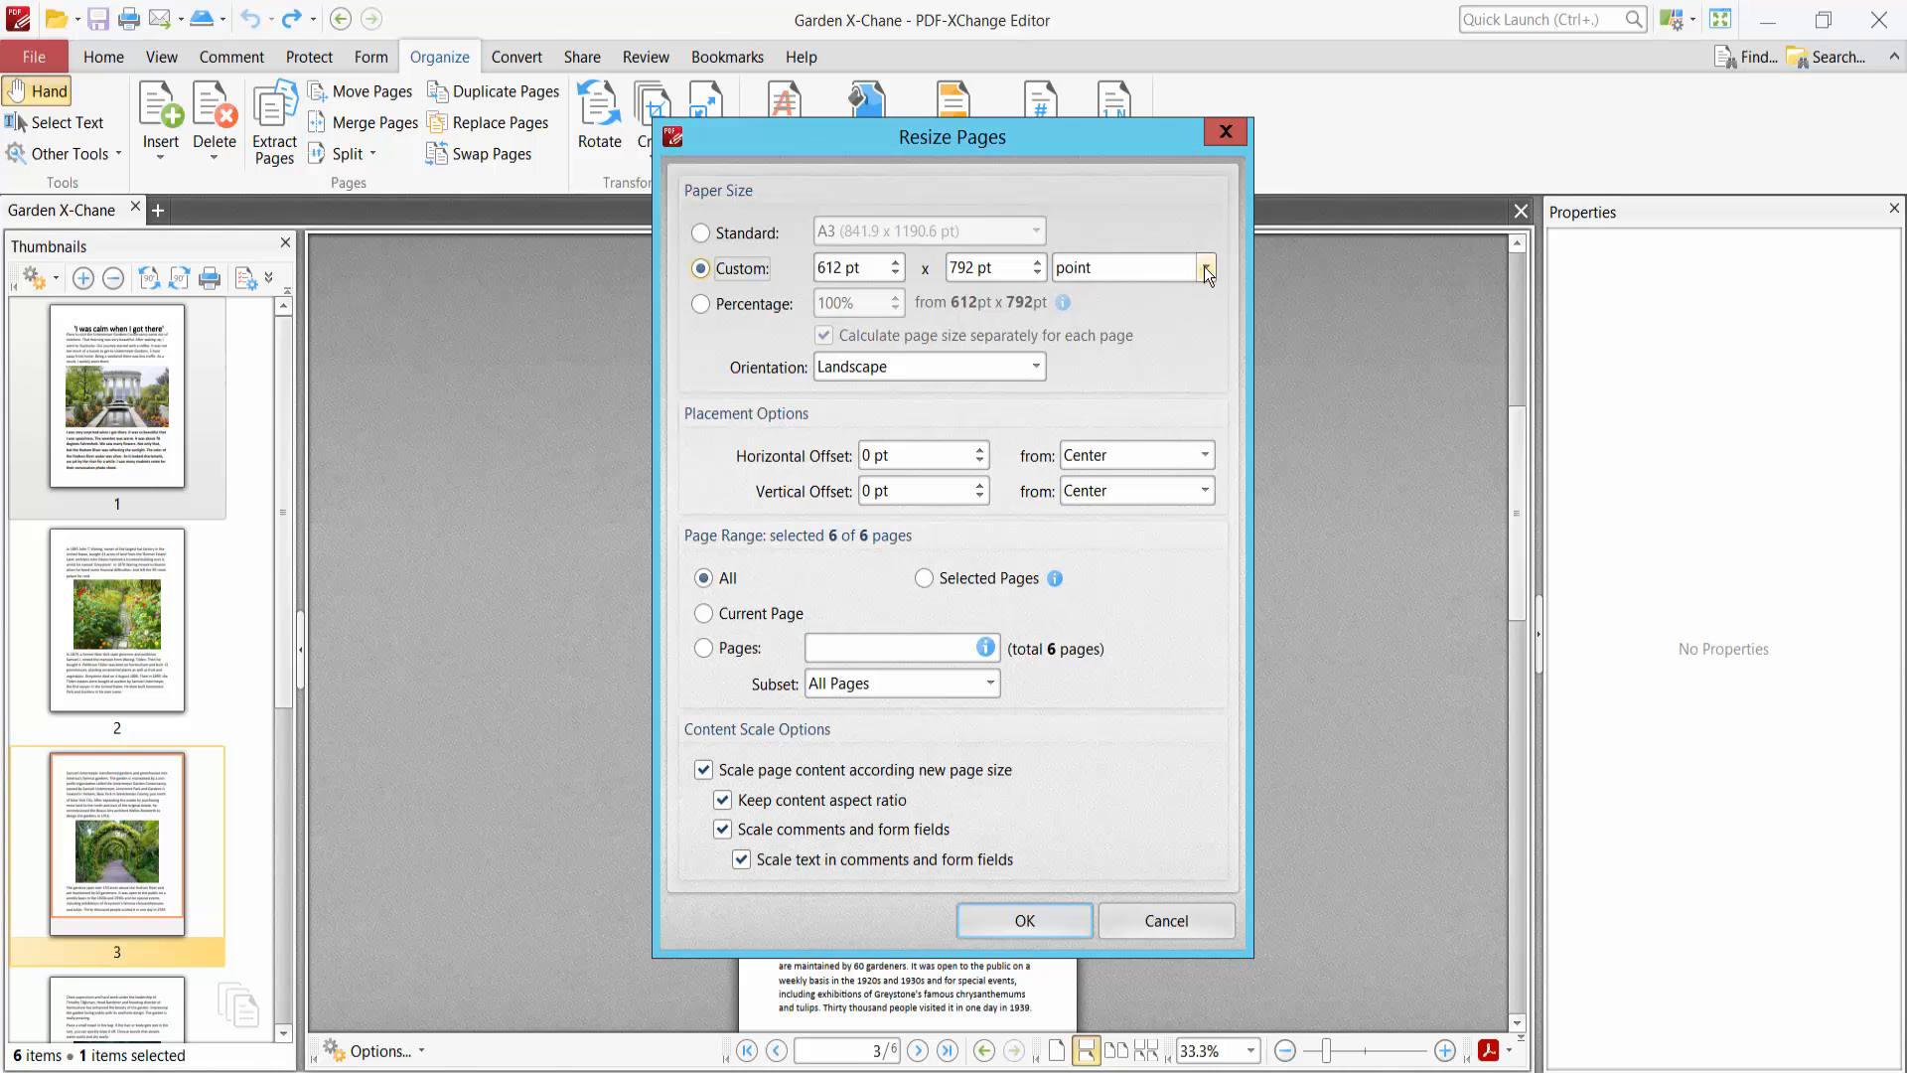
pyautogui.click(1205, 267)
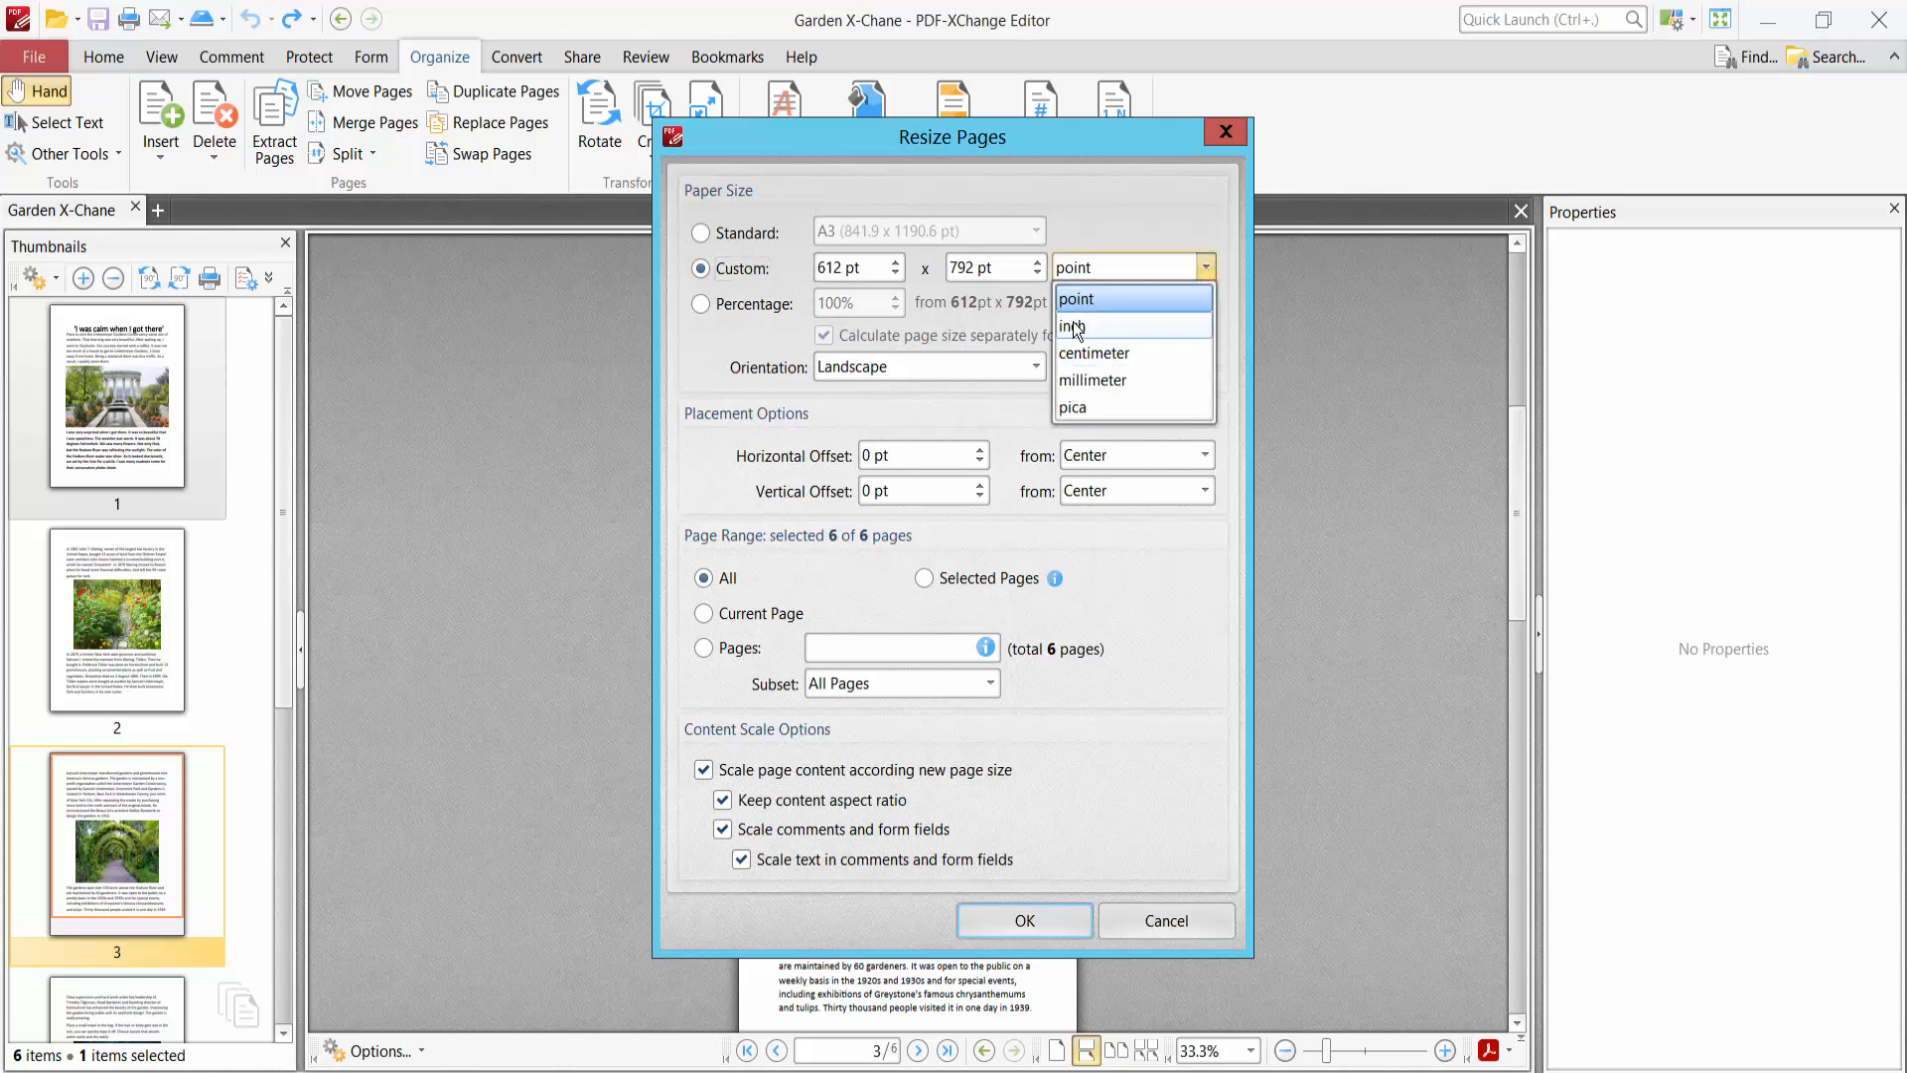
pyautogui.click(1075, 326)
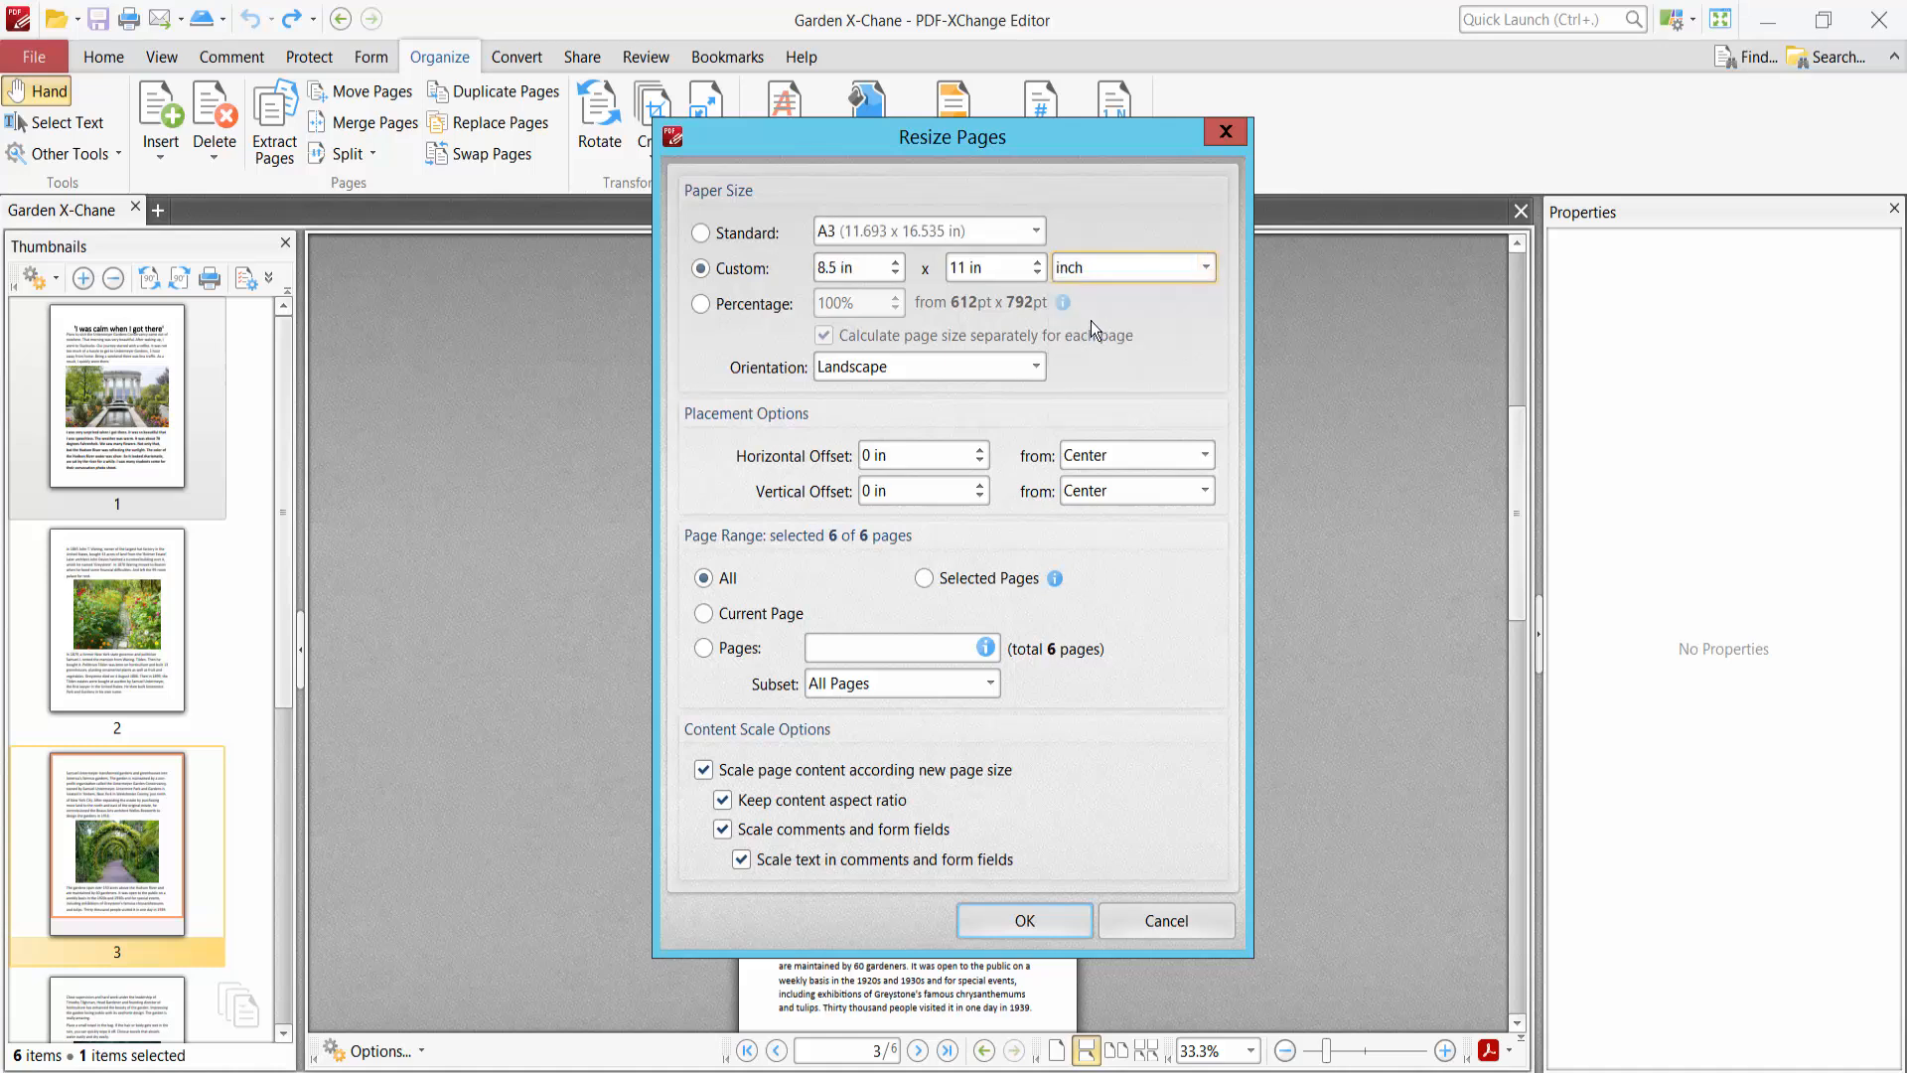
pyautogui.moveTo(1058, 338)
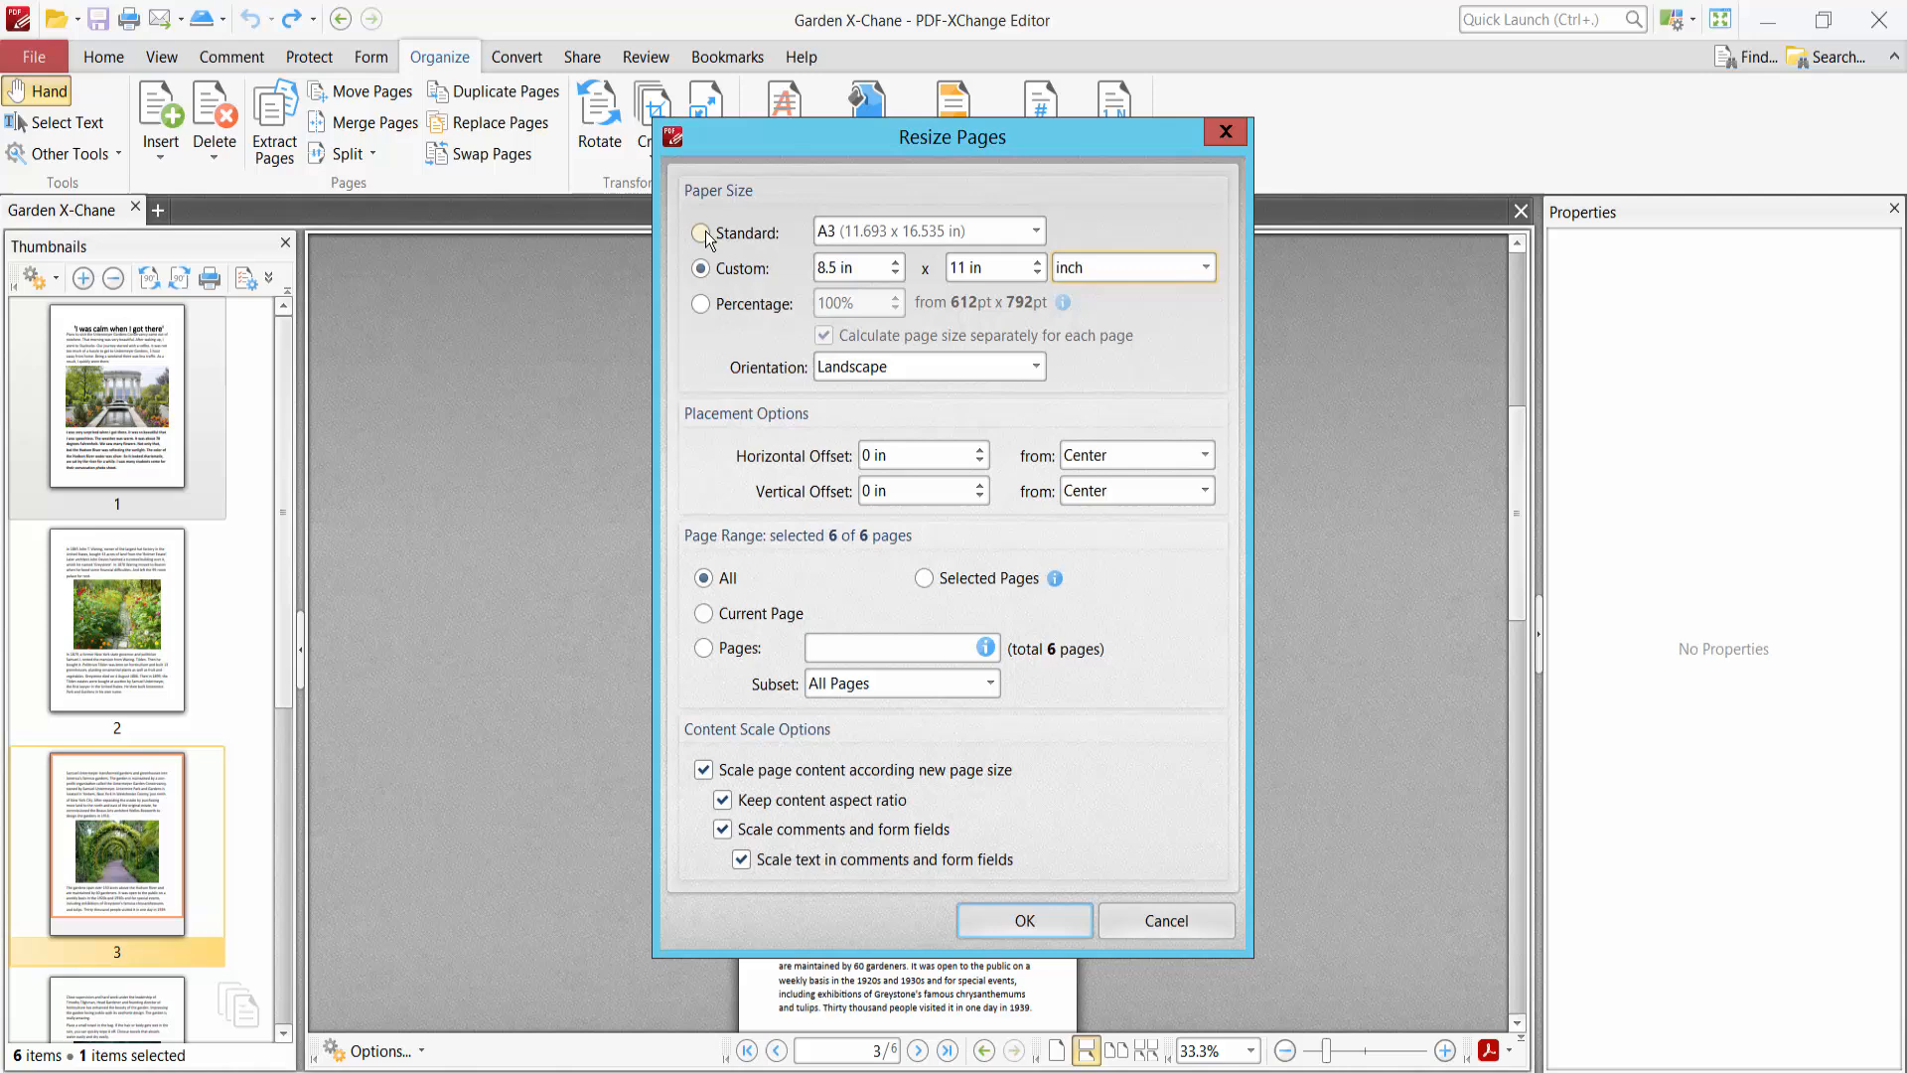
pyautogui.click(701, 232)
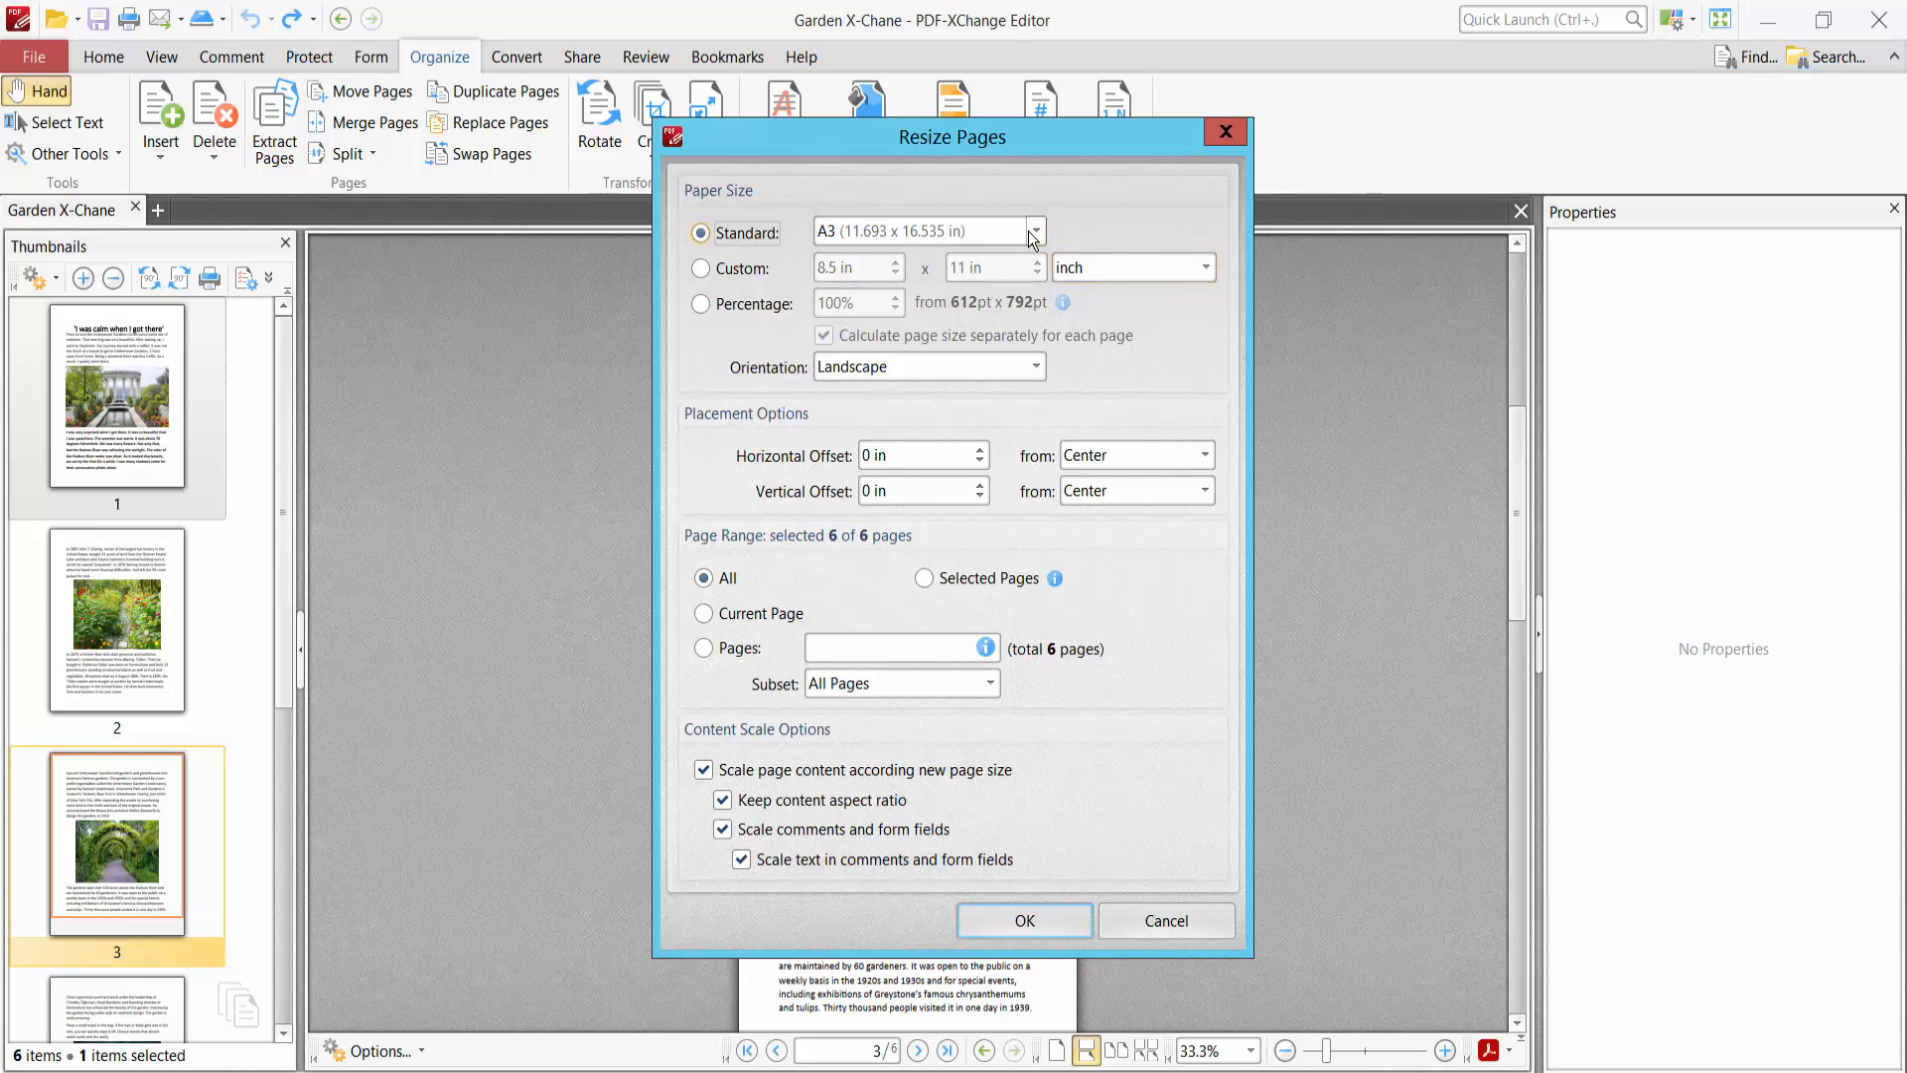
pyautogui.click(1033, 232)
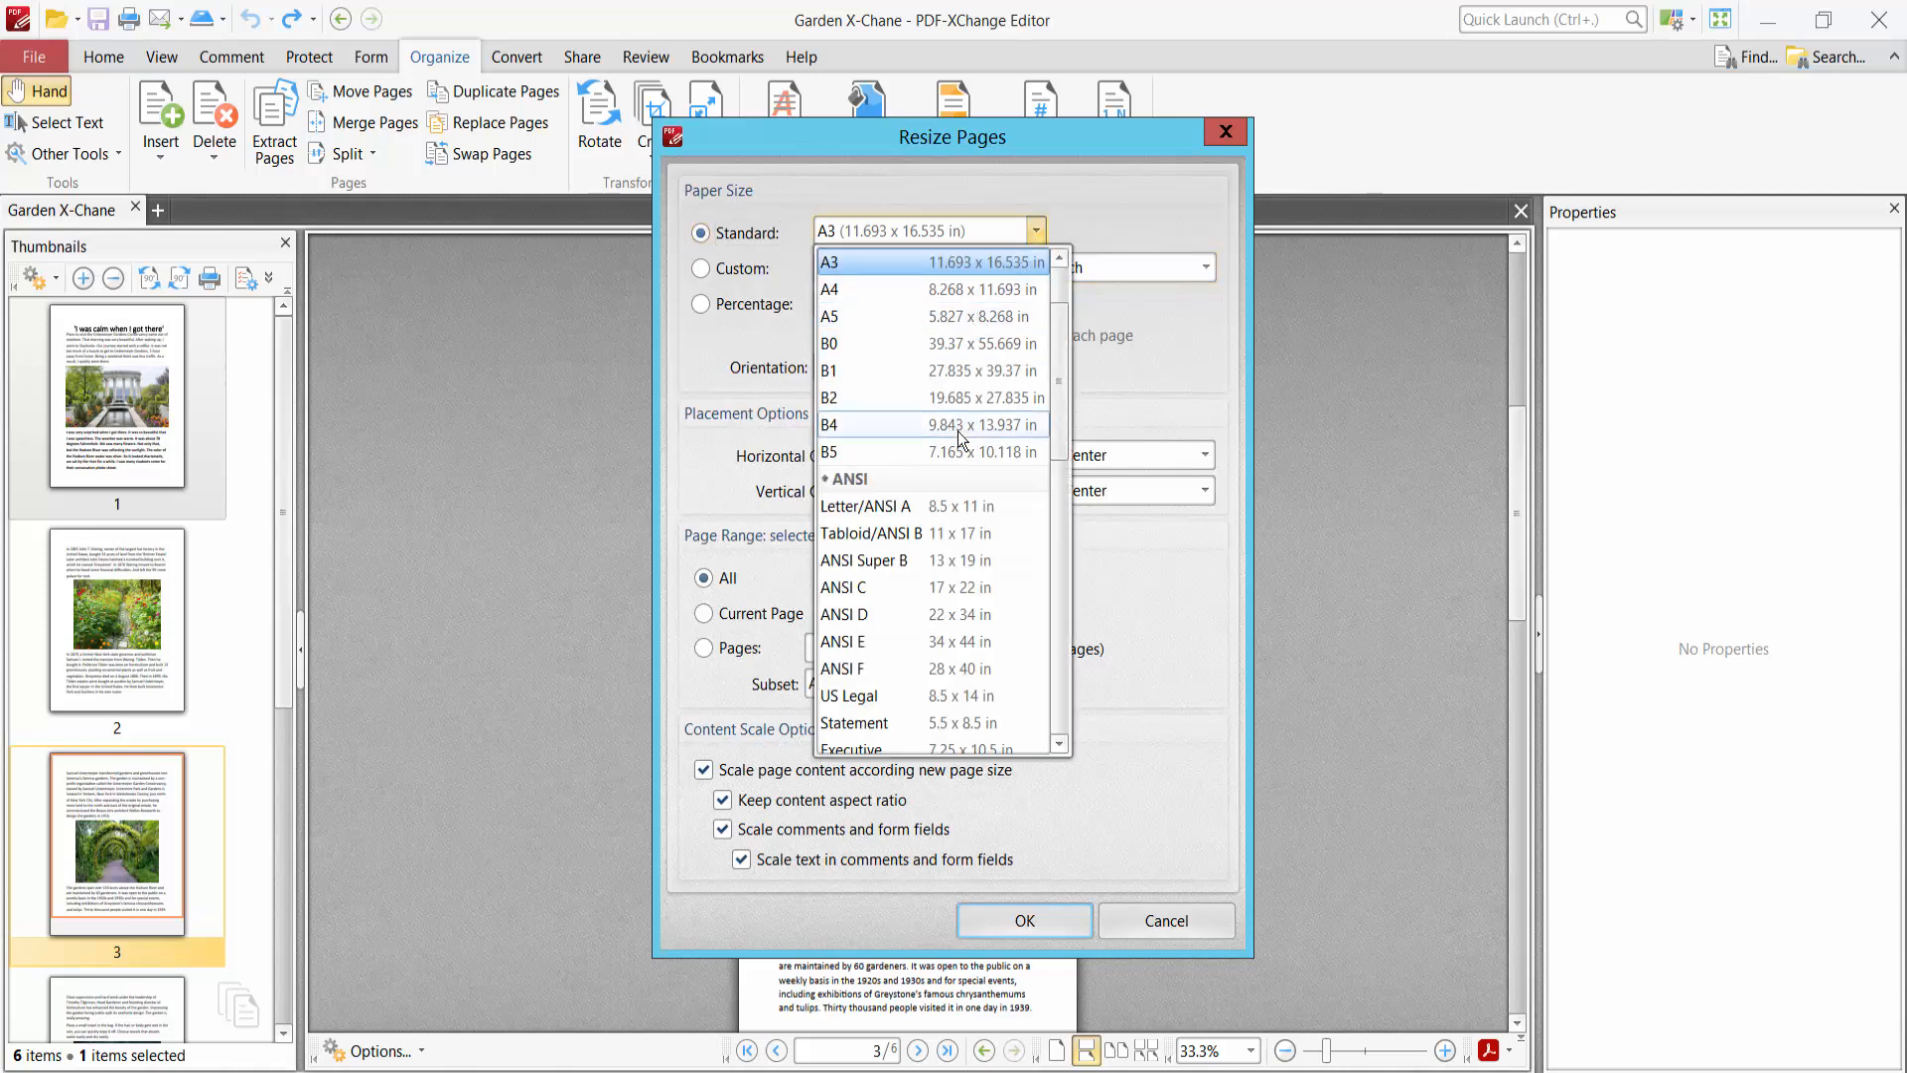
pyautogui.moveTo(912, 533)
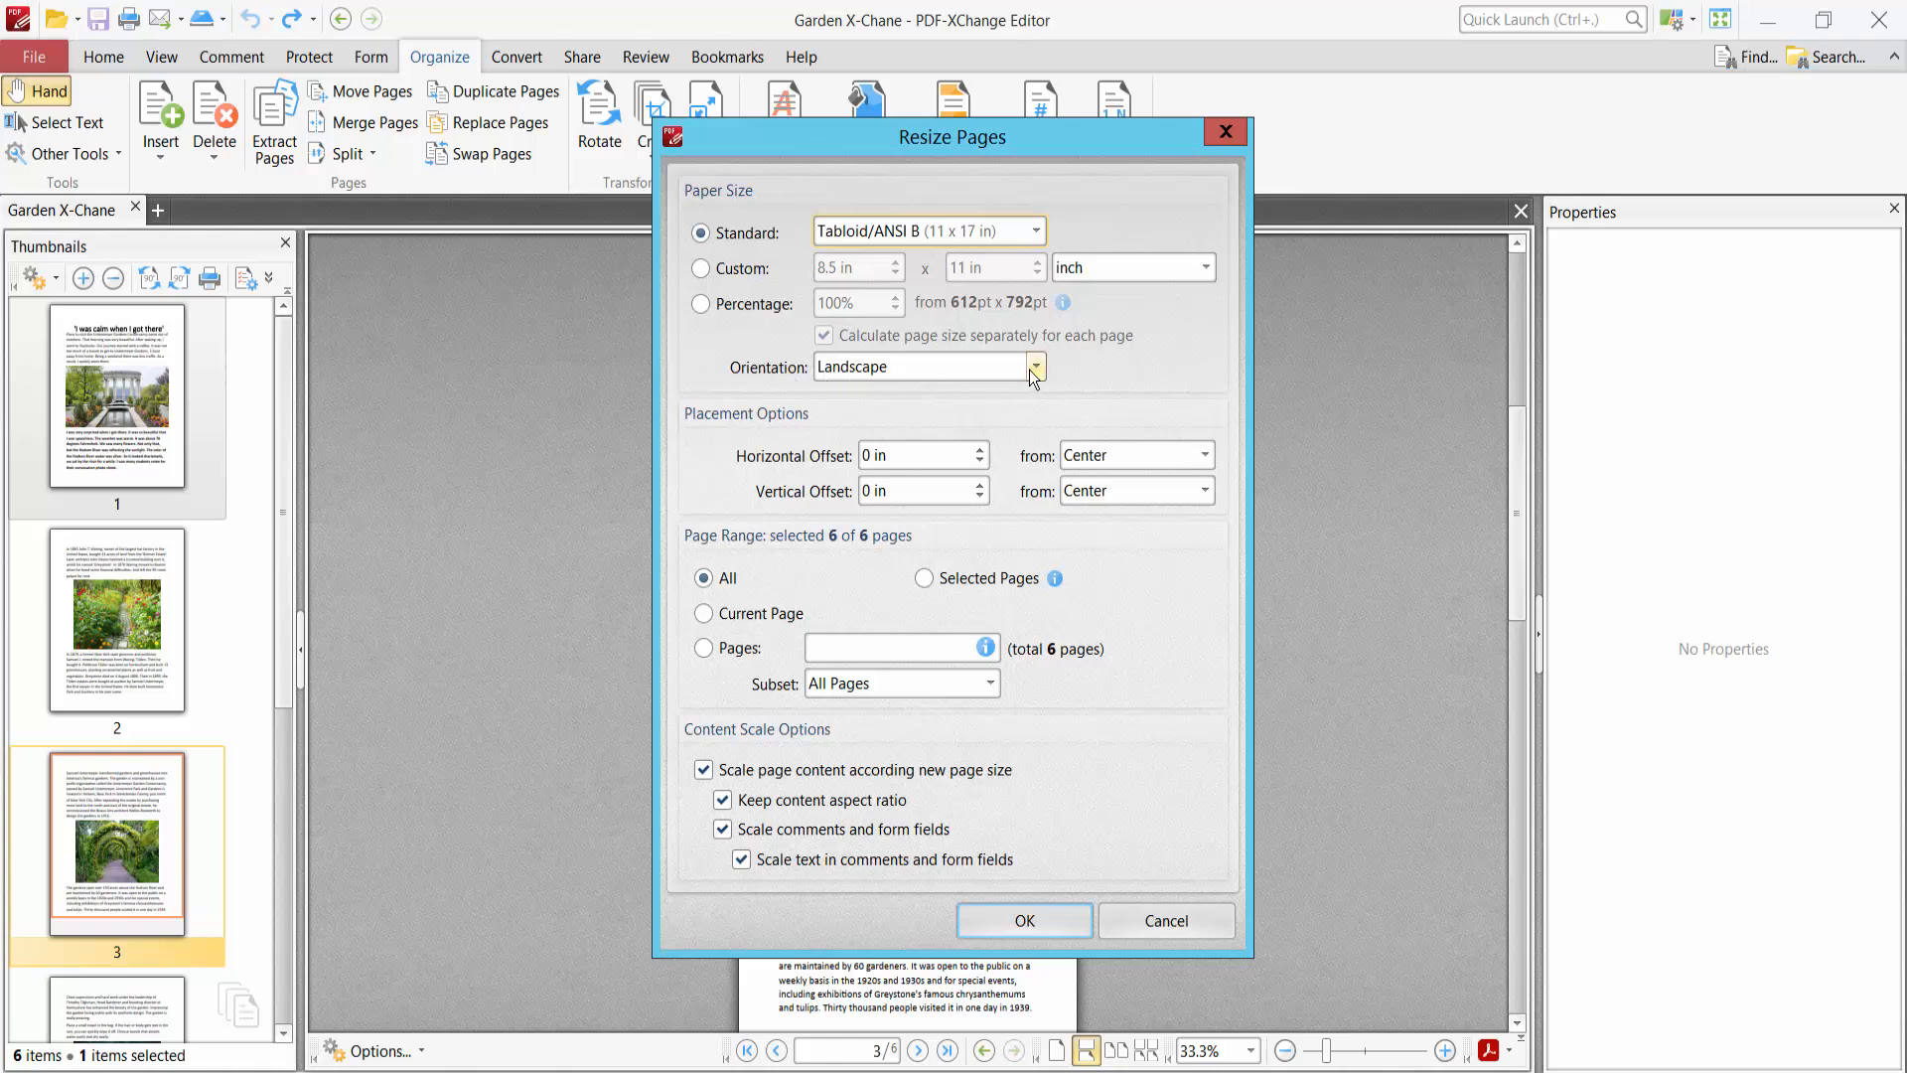
# Set the resize orientation to Keep existing.
pyautogui.click(1033, 367)
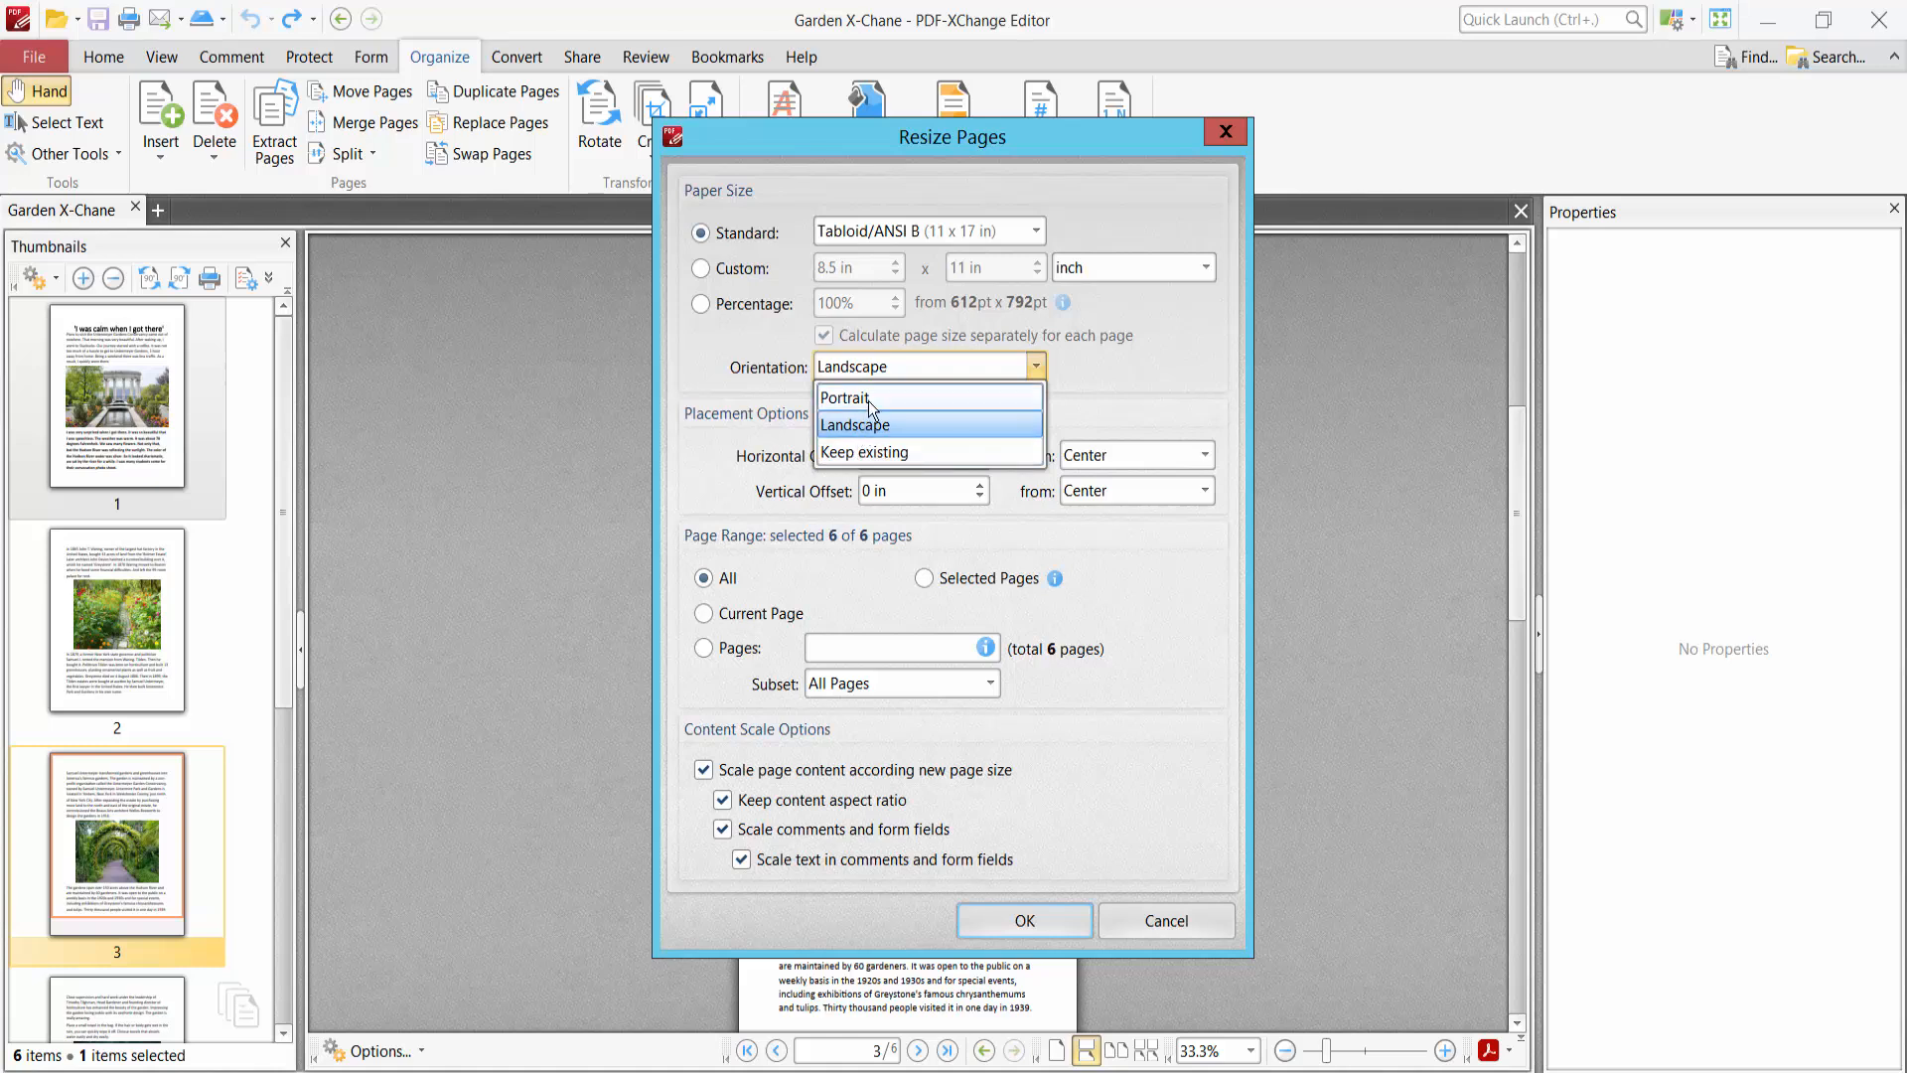
pyautogui.click(864, 451)
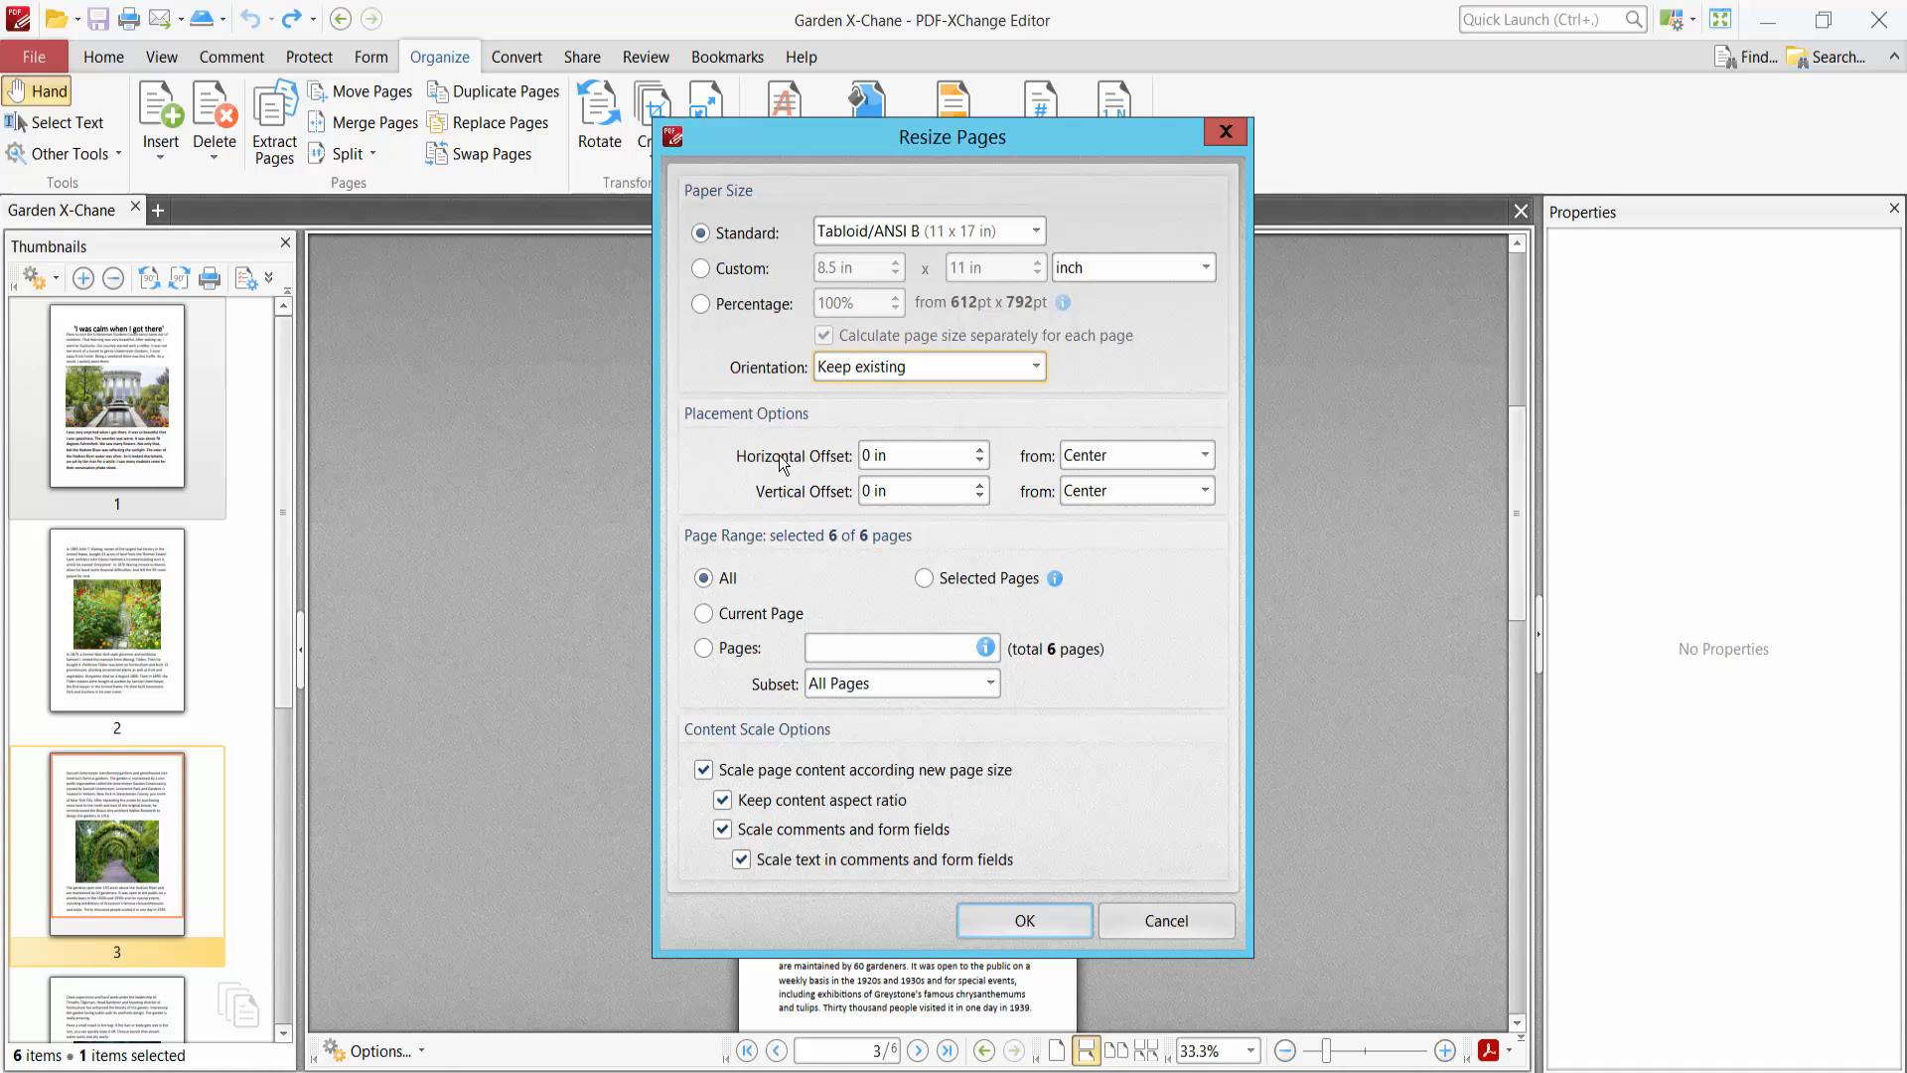
pyautogui.moveTo(785, 466)
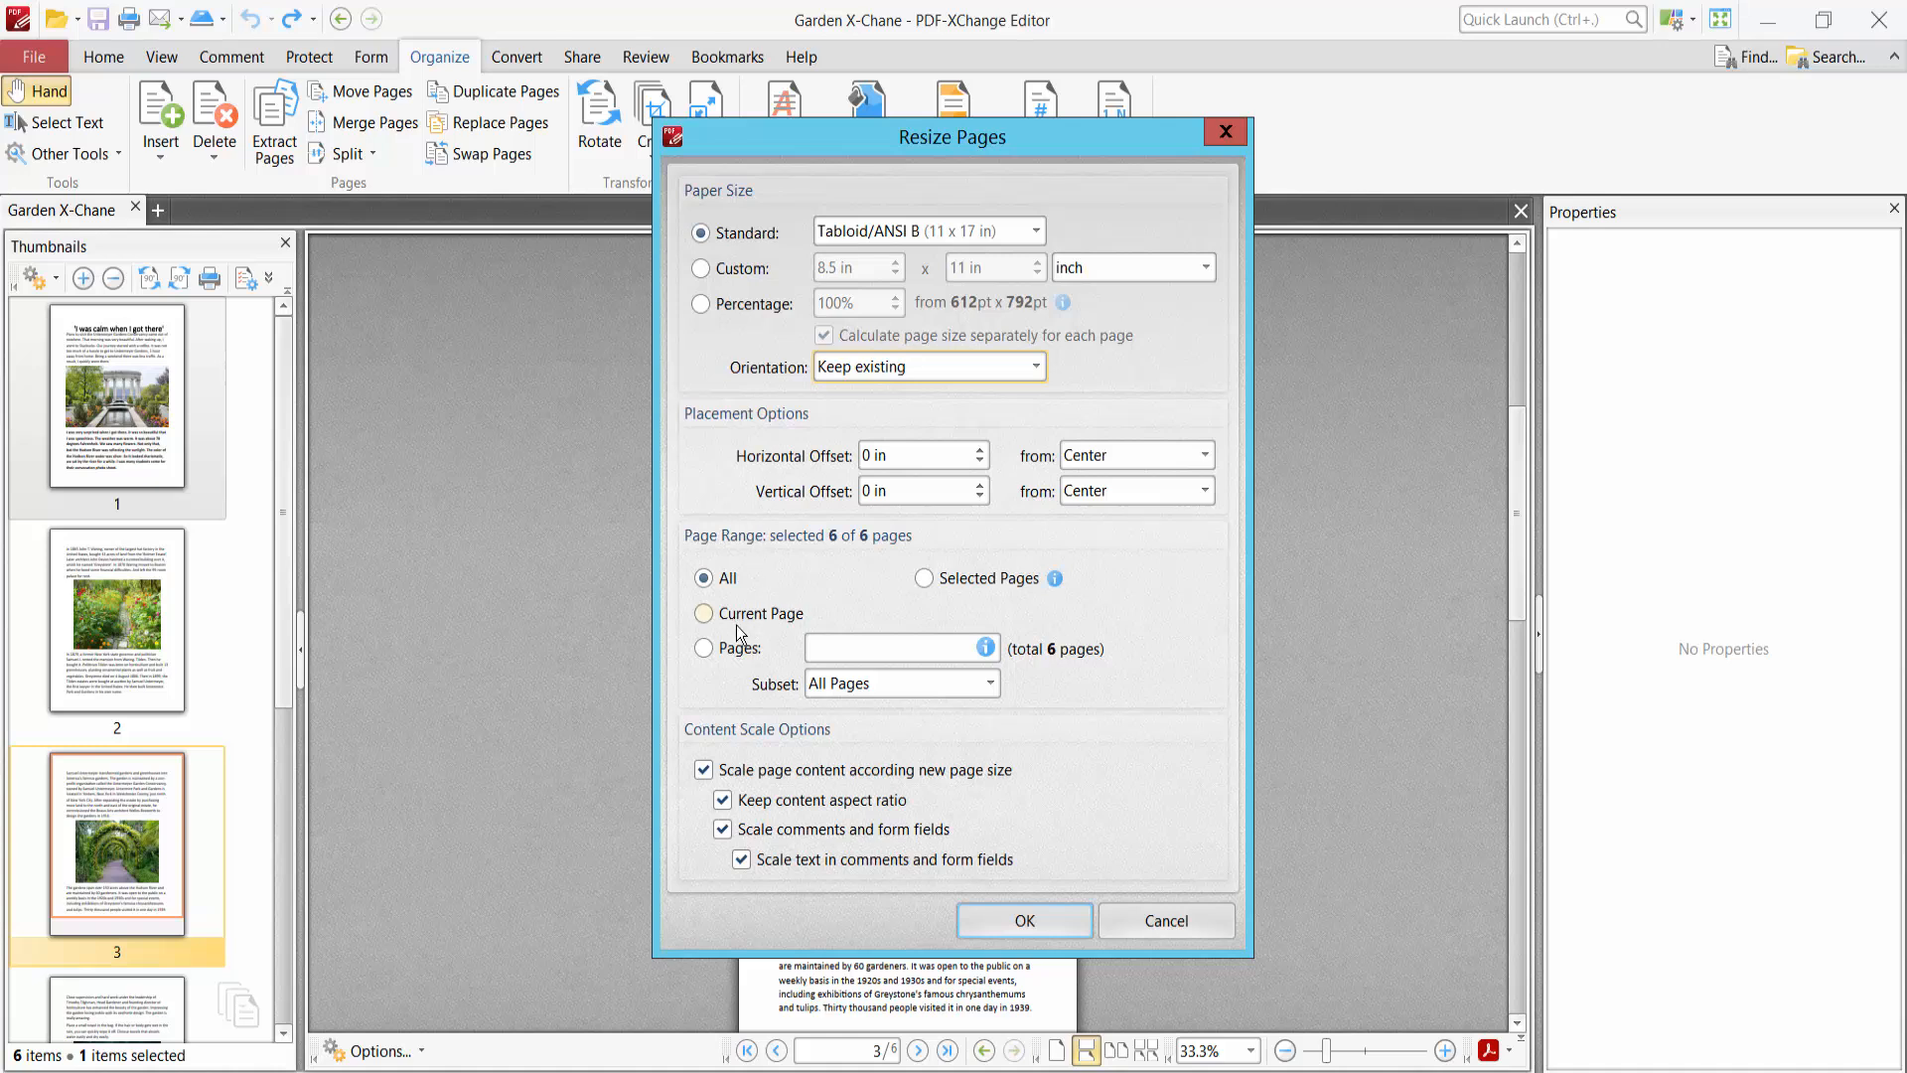
# Set the page range to pages 1-3.
pyautogui.click(704, 647)
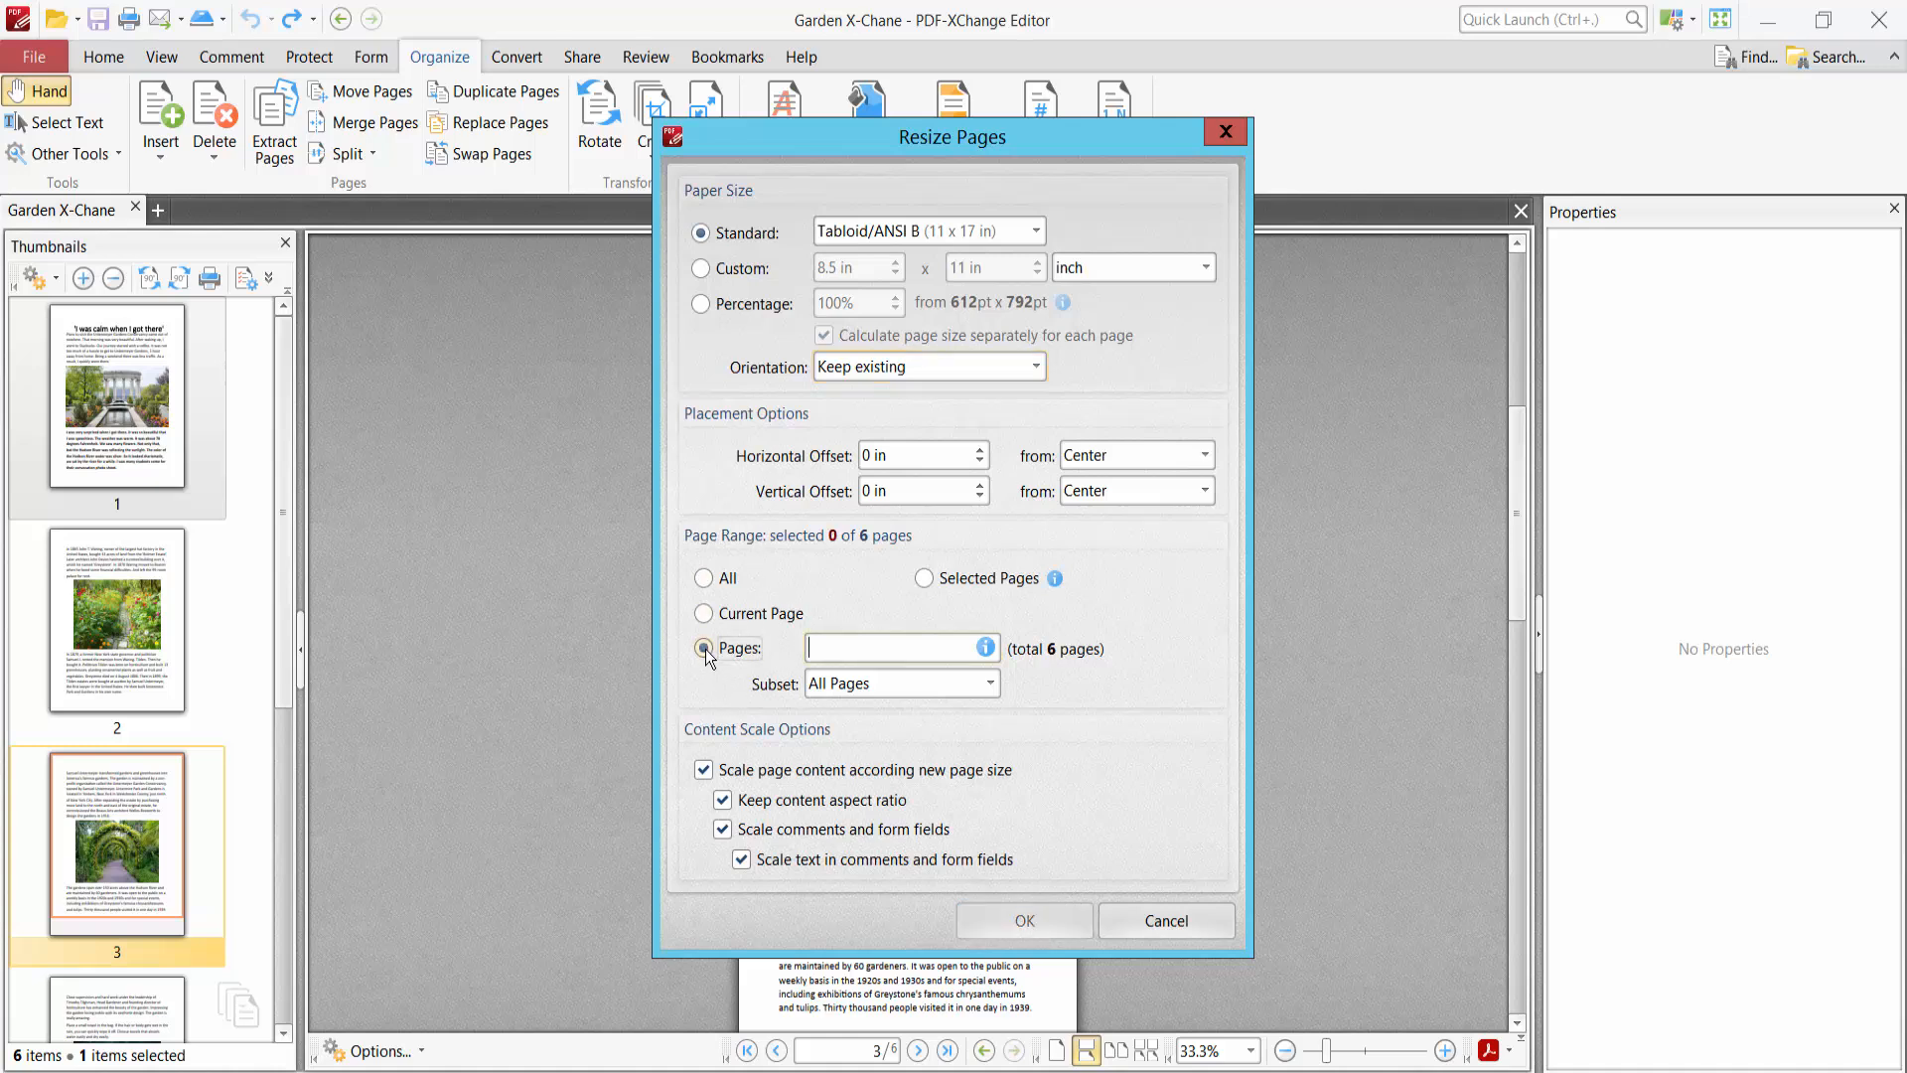
pyautogui.write('1')
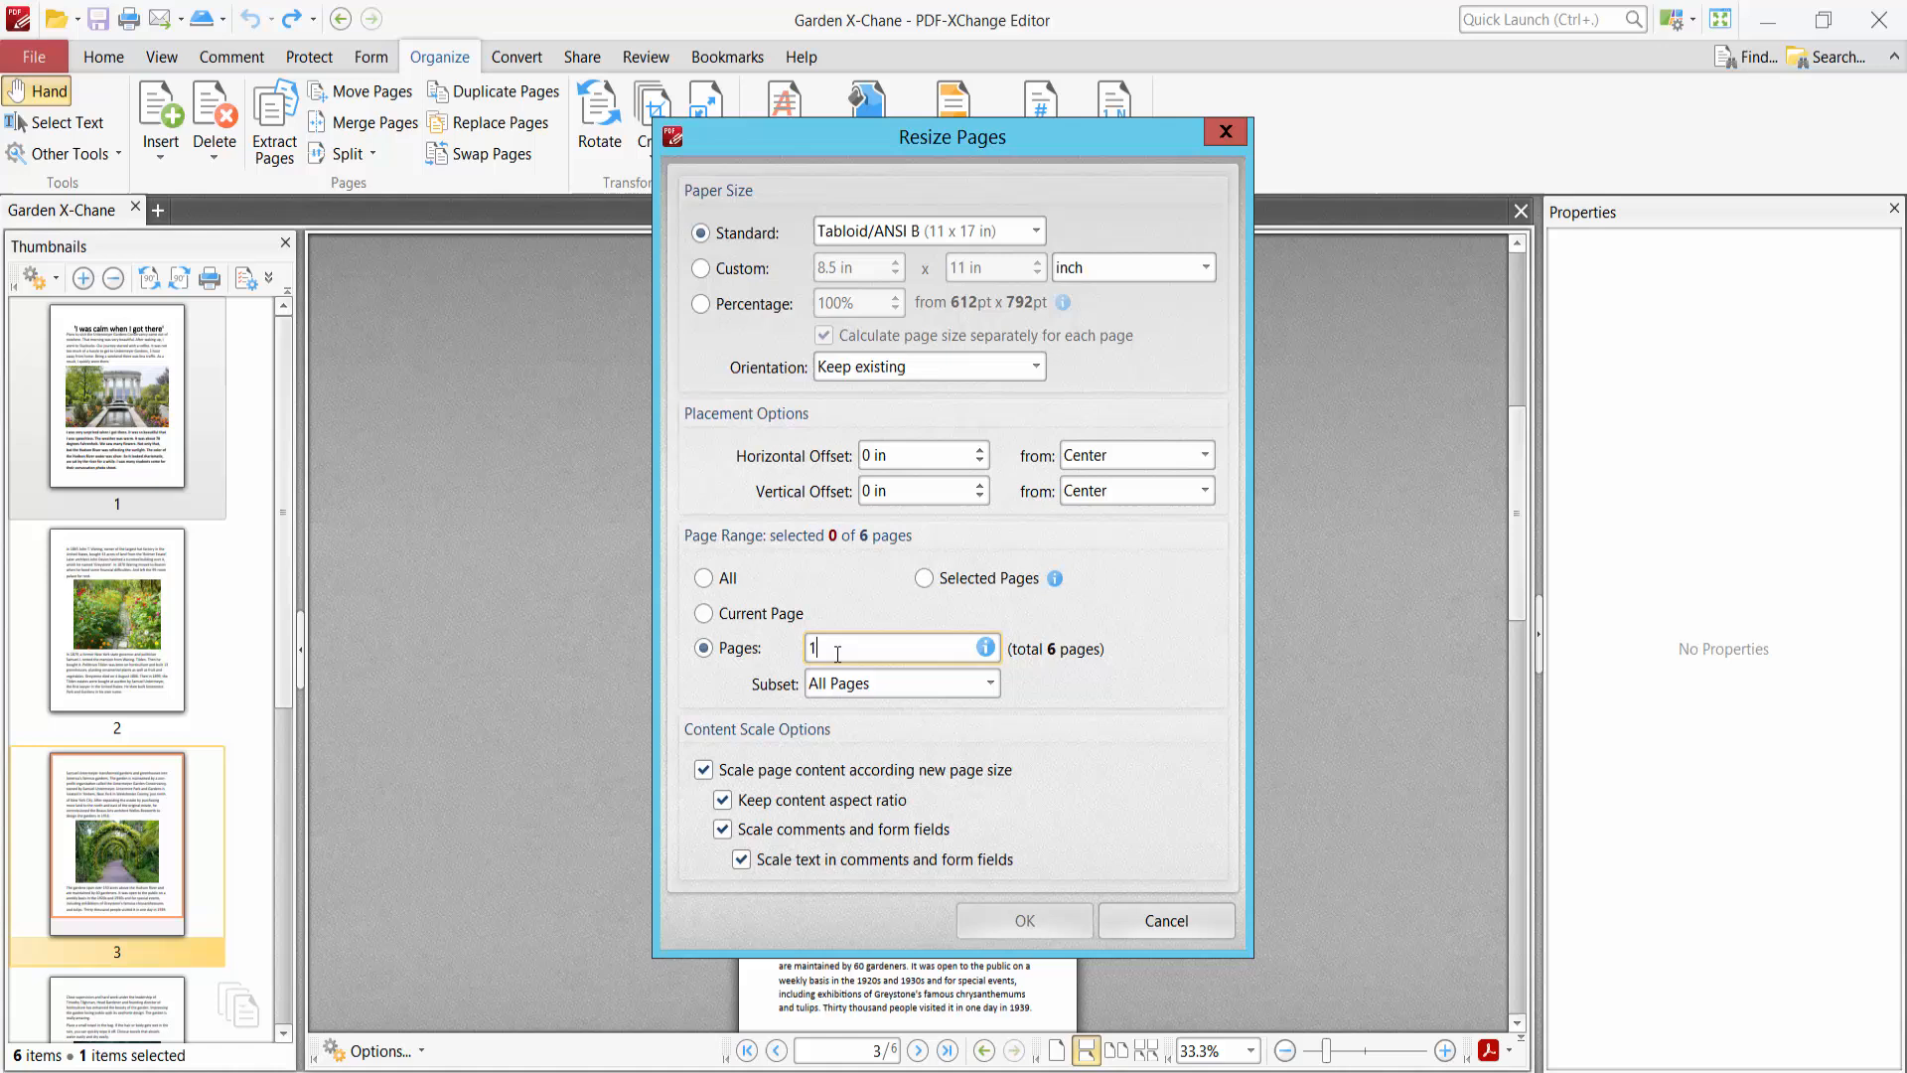
pyautogui.write('-3')
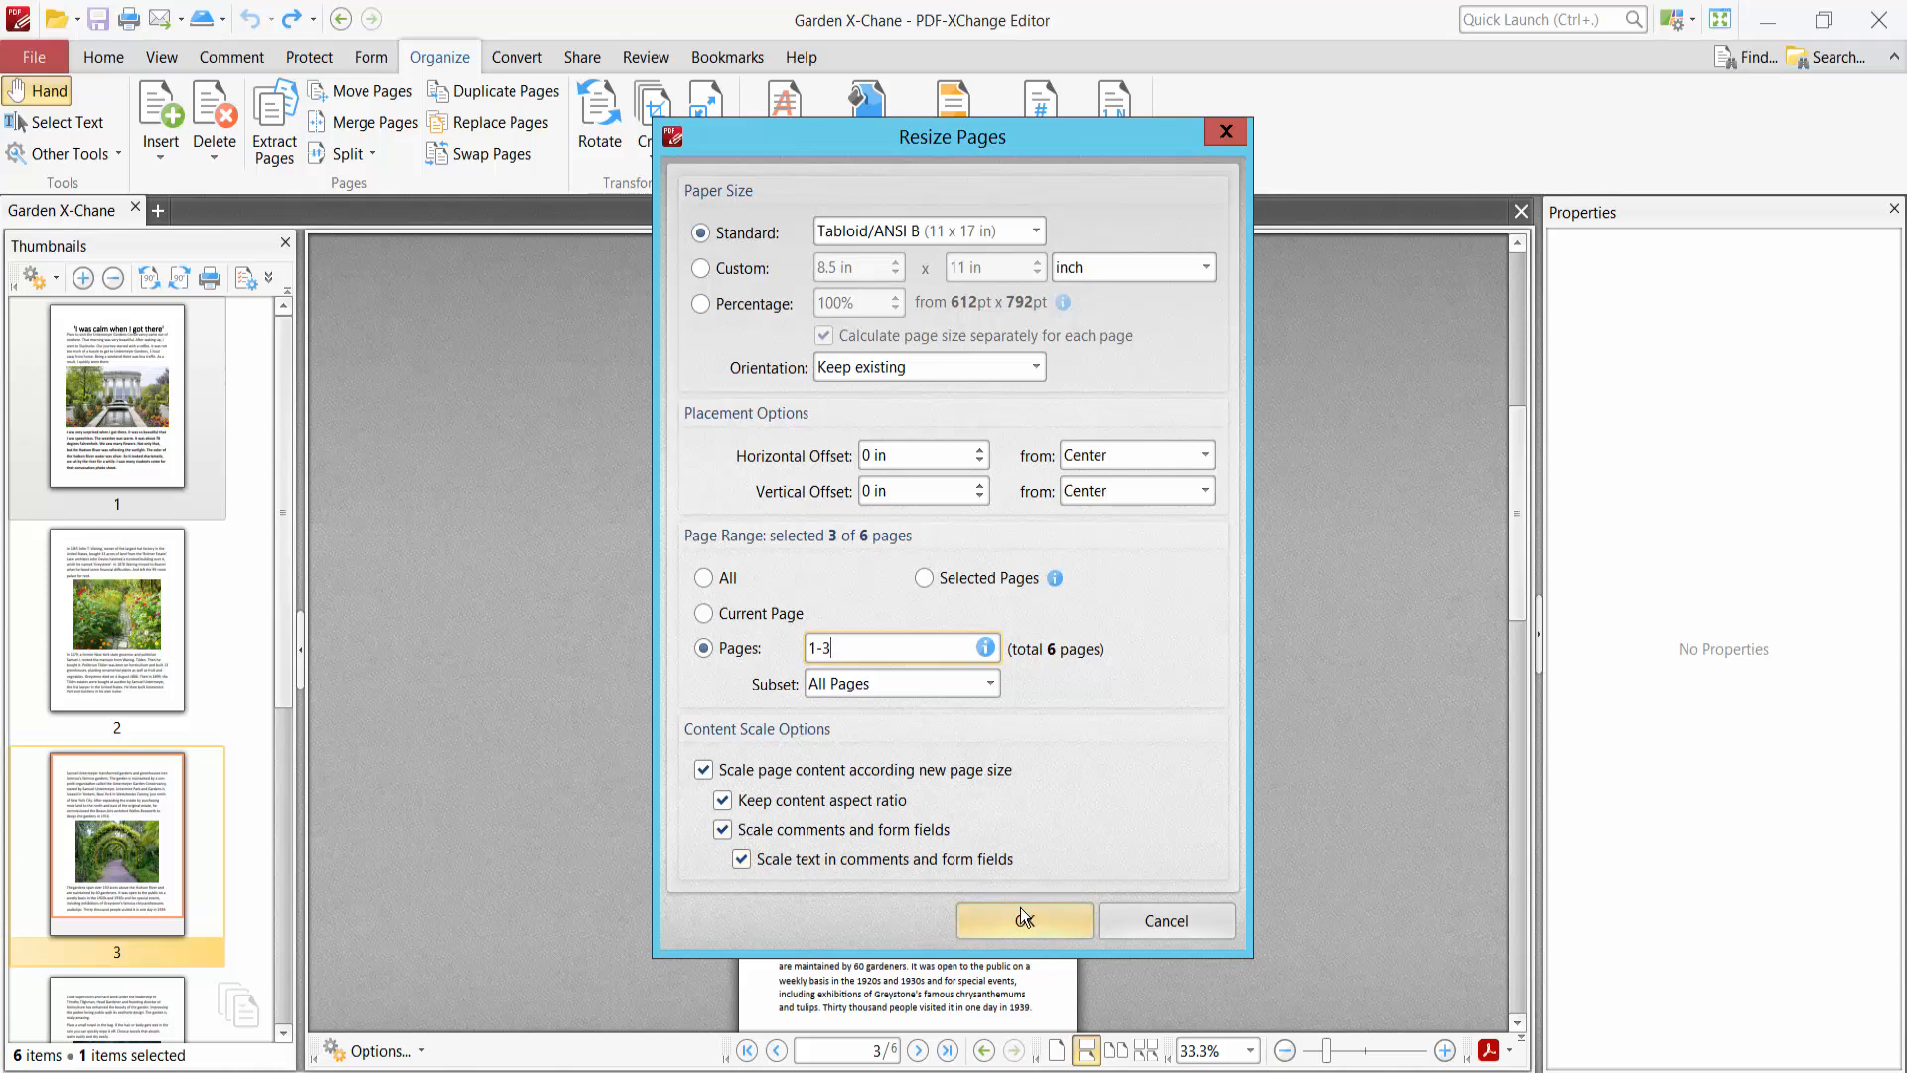
# Apply the Tabloid resize to pages 1–3, check the pages, and save the document.
pyautogui.click(1023, 920)
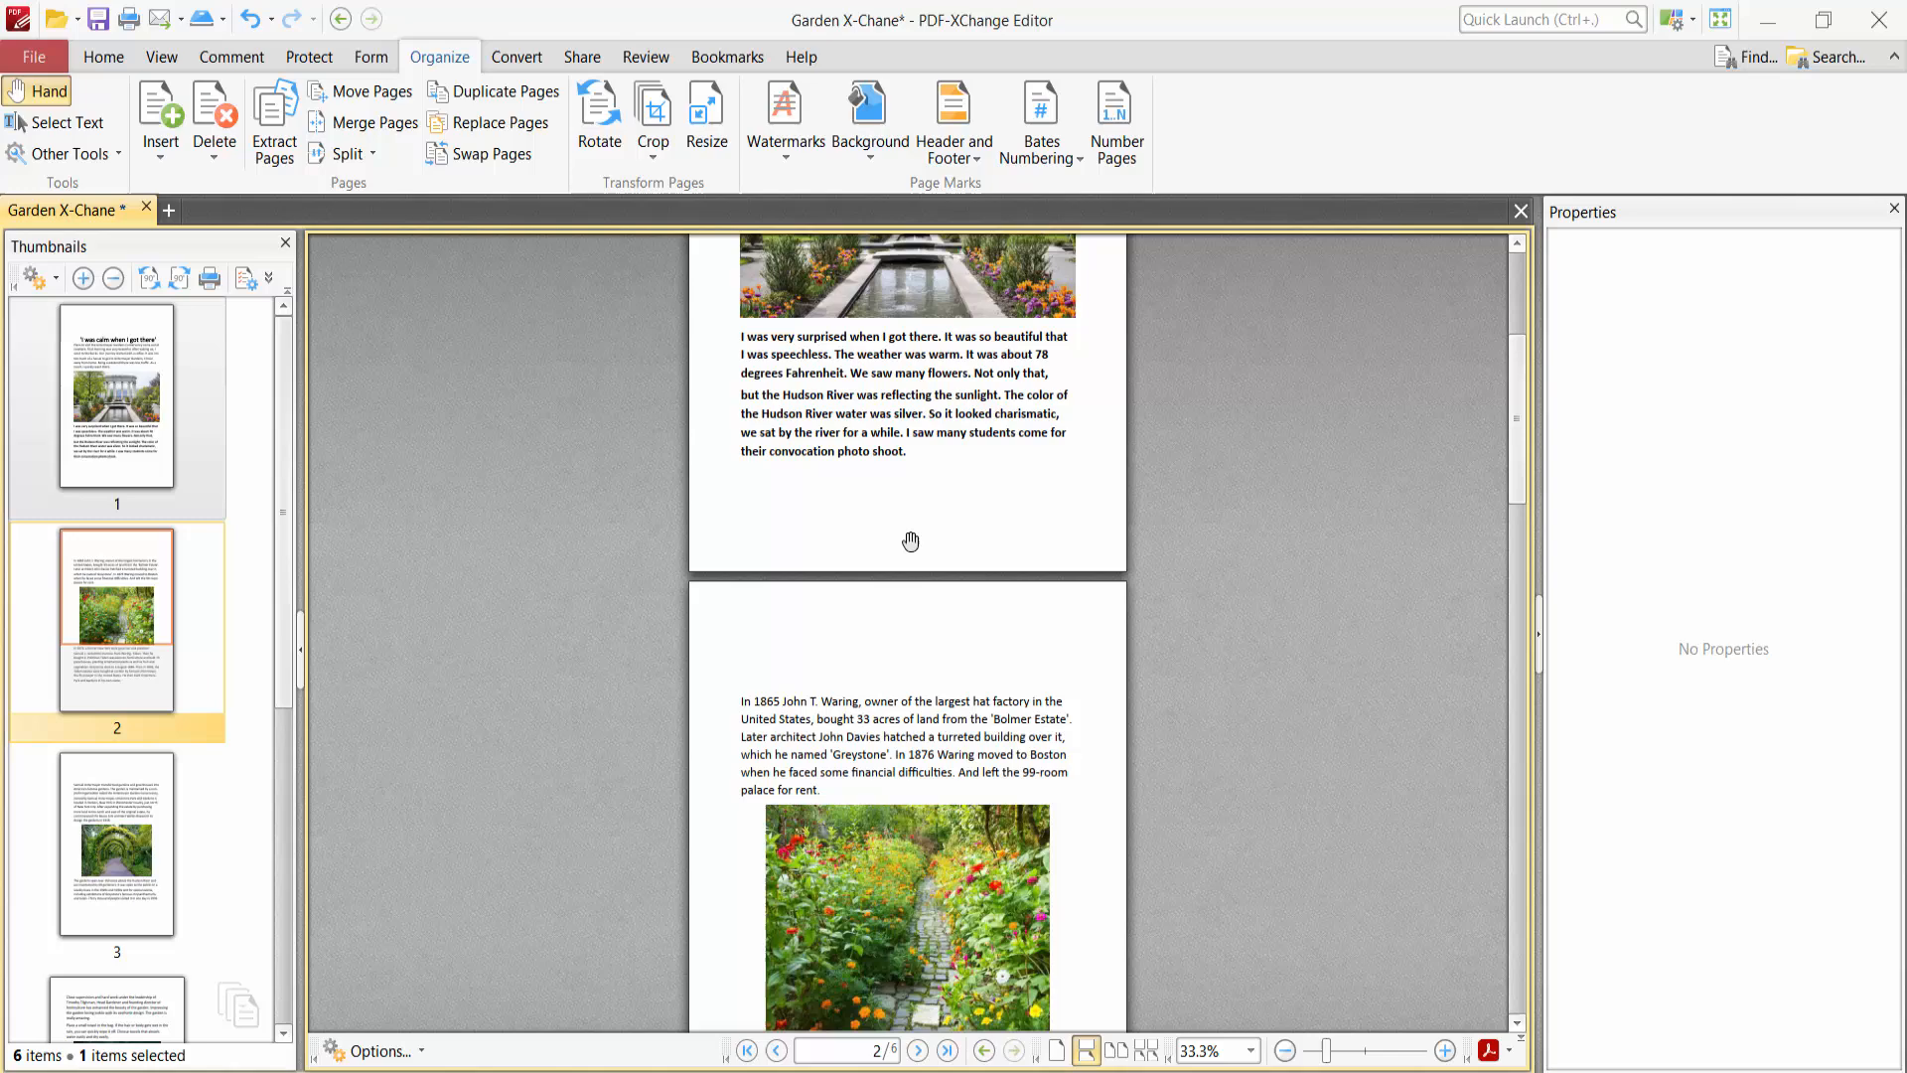
pyautogui.scroll(-3)
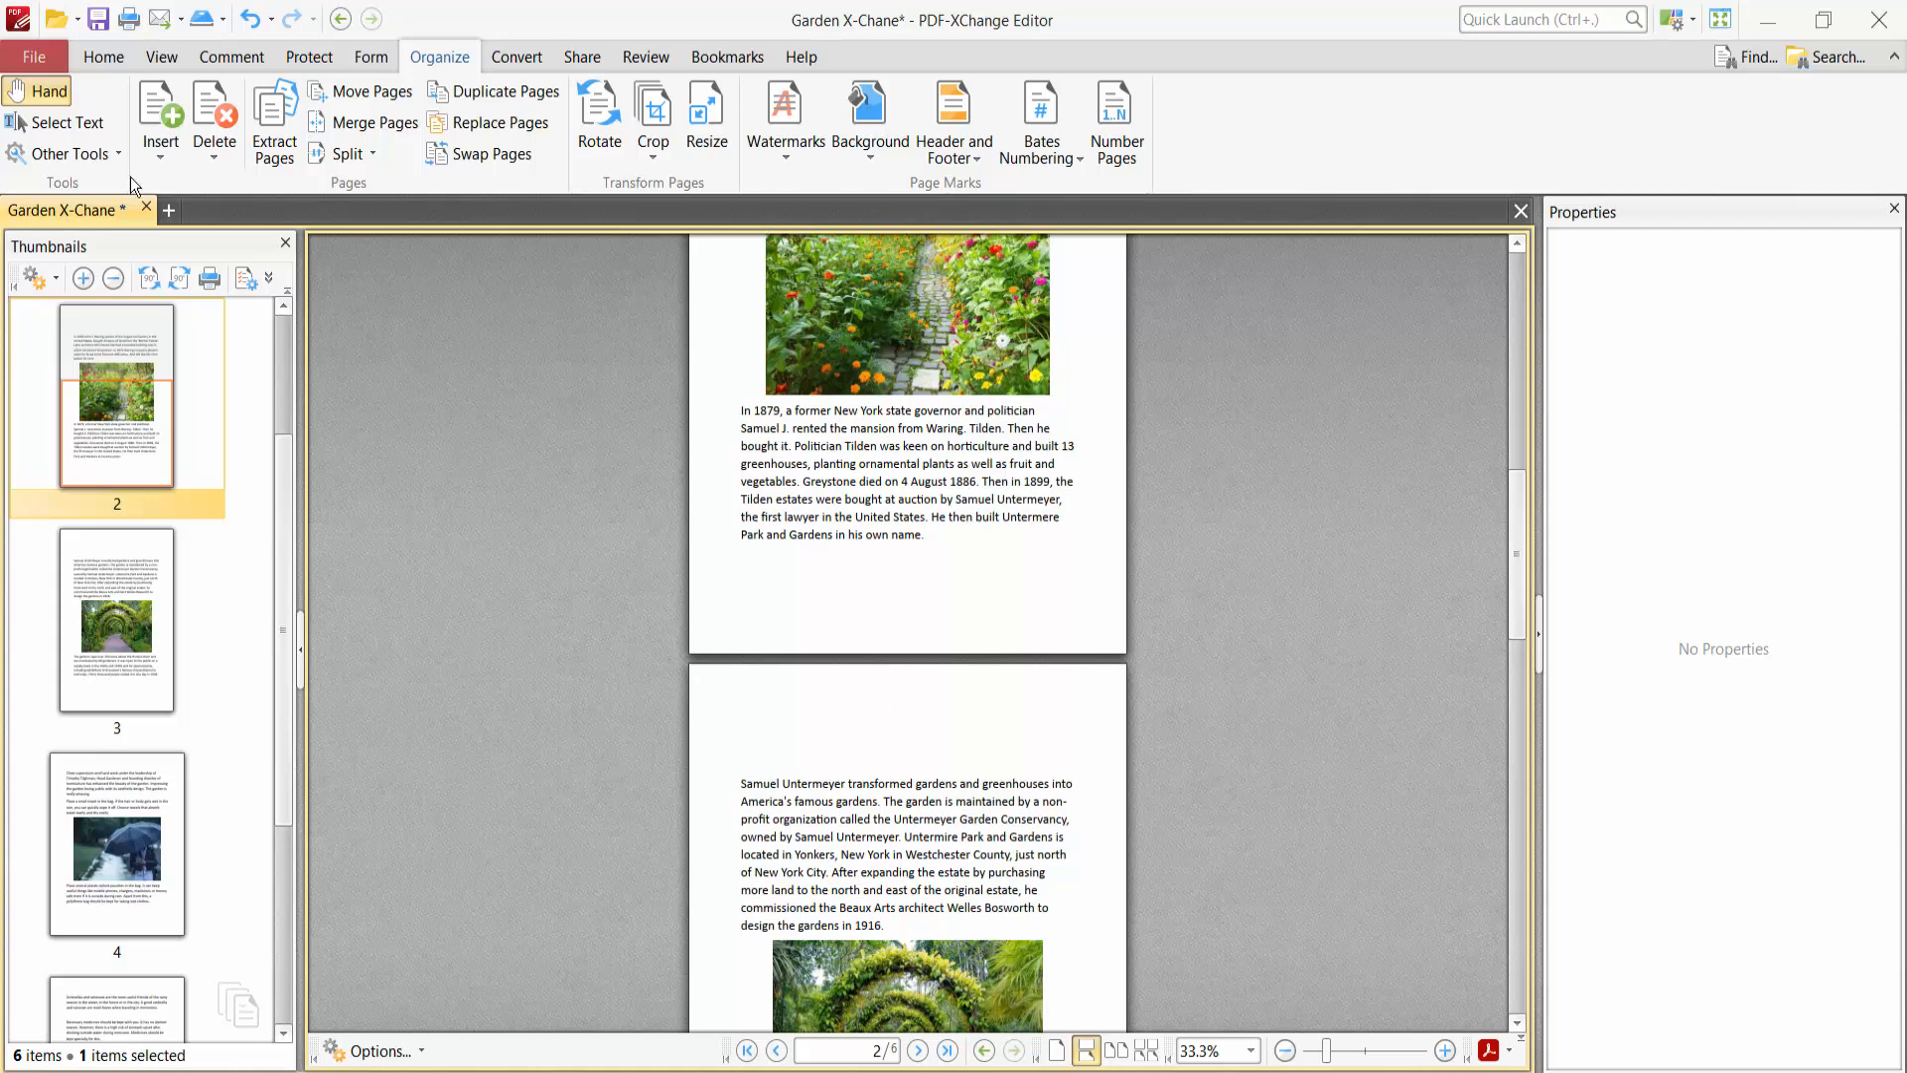
pyautogui.click(32, 56)
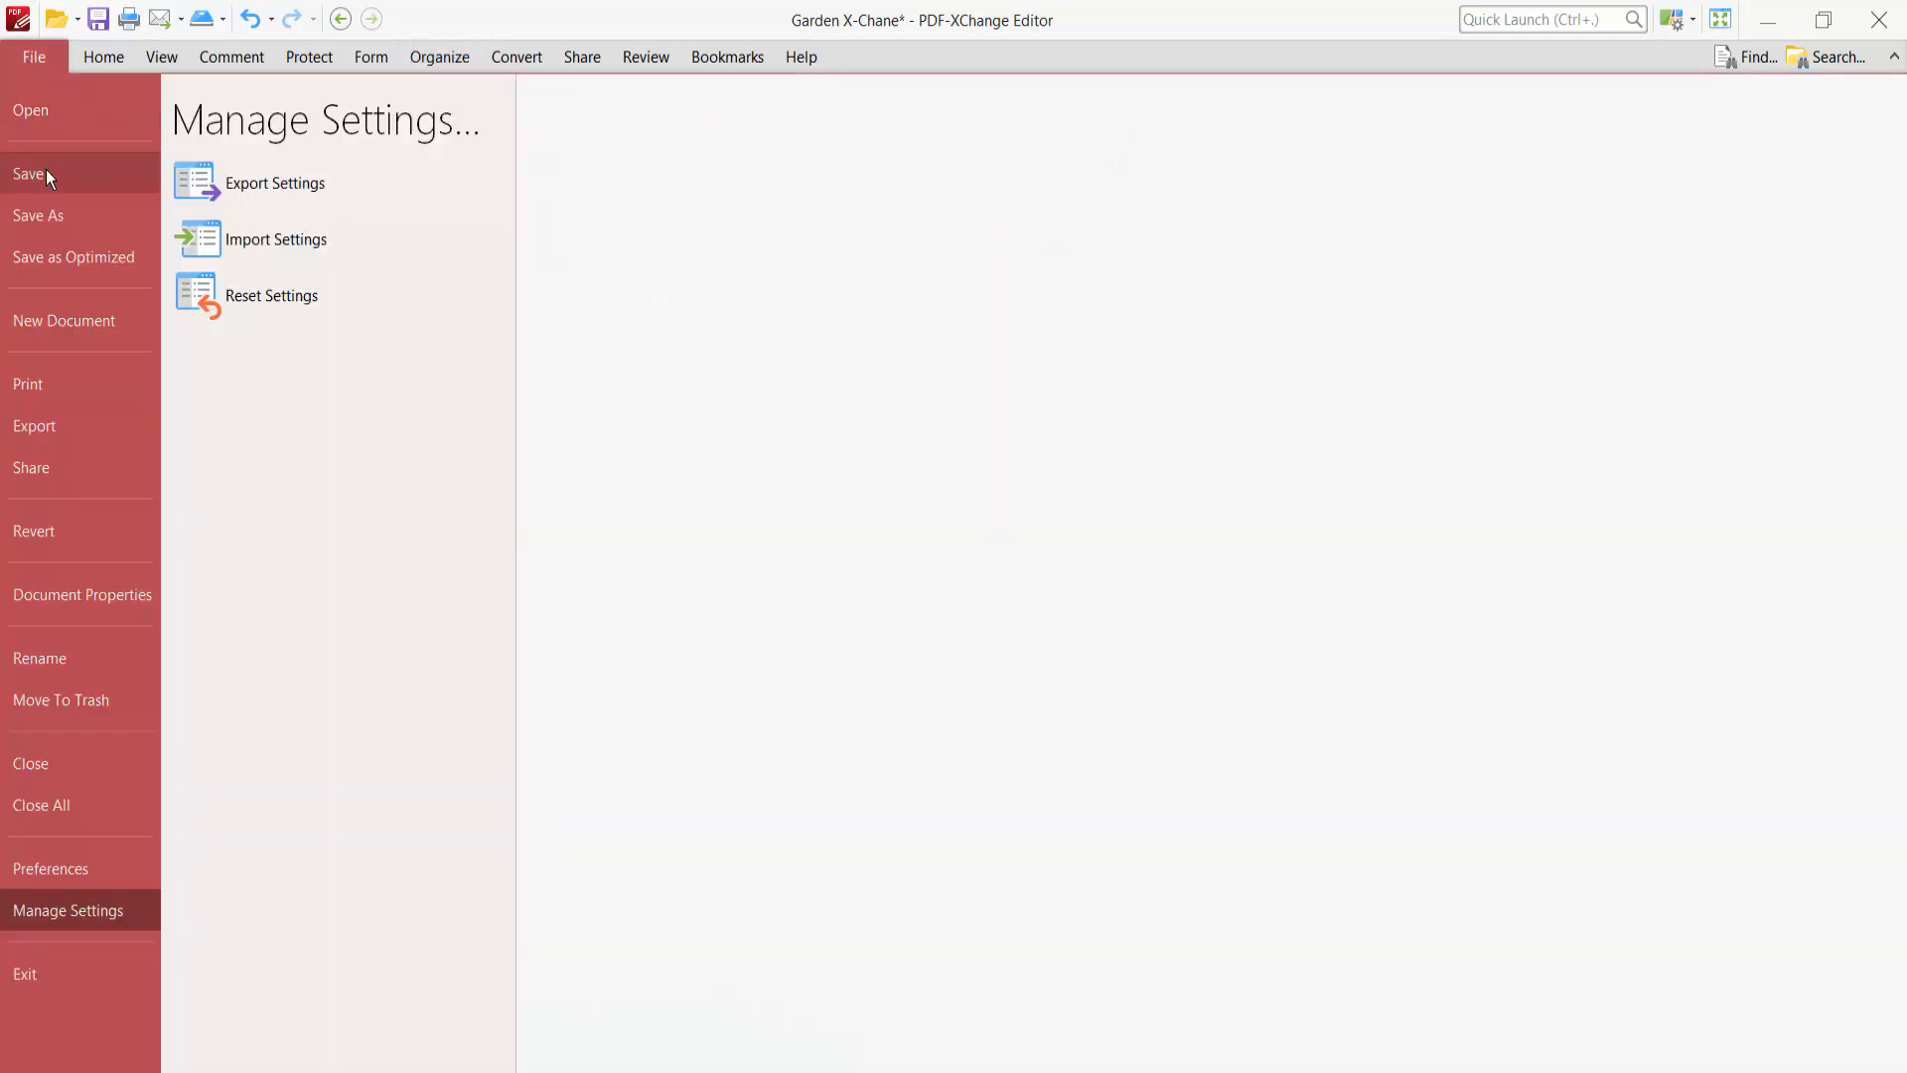
pyautogui.click(103, 55)
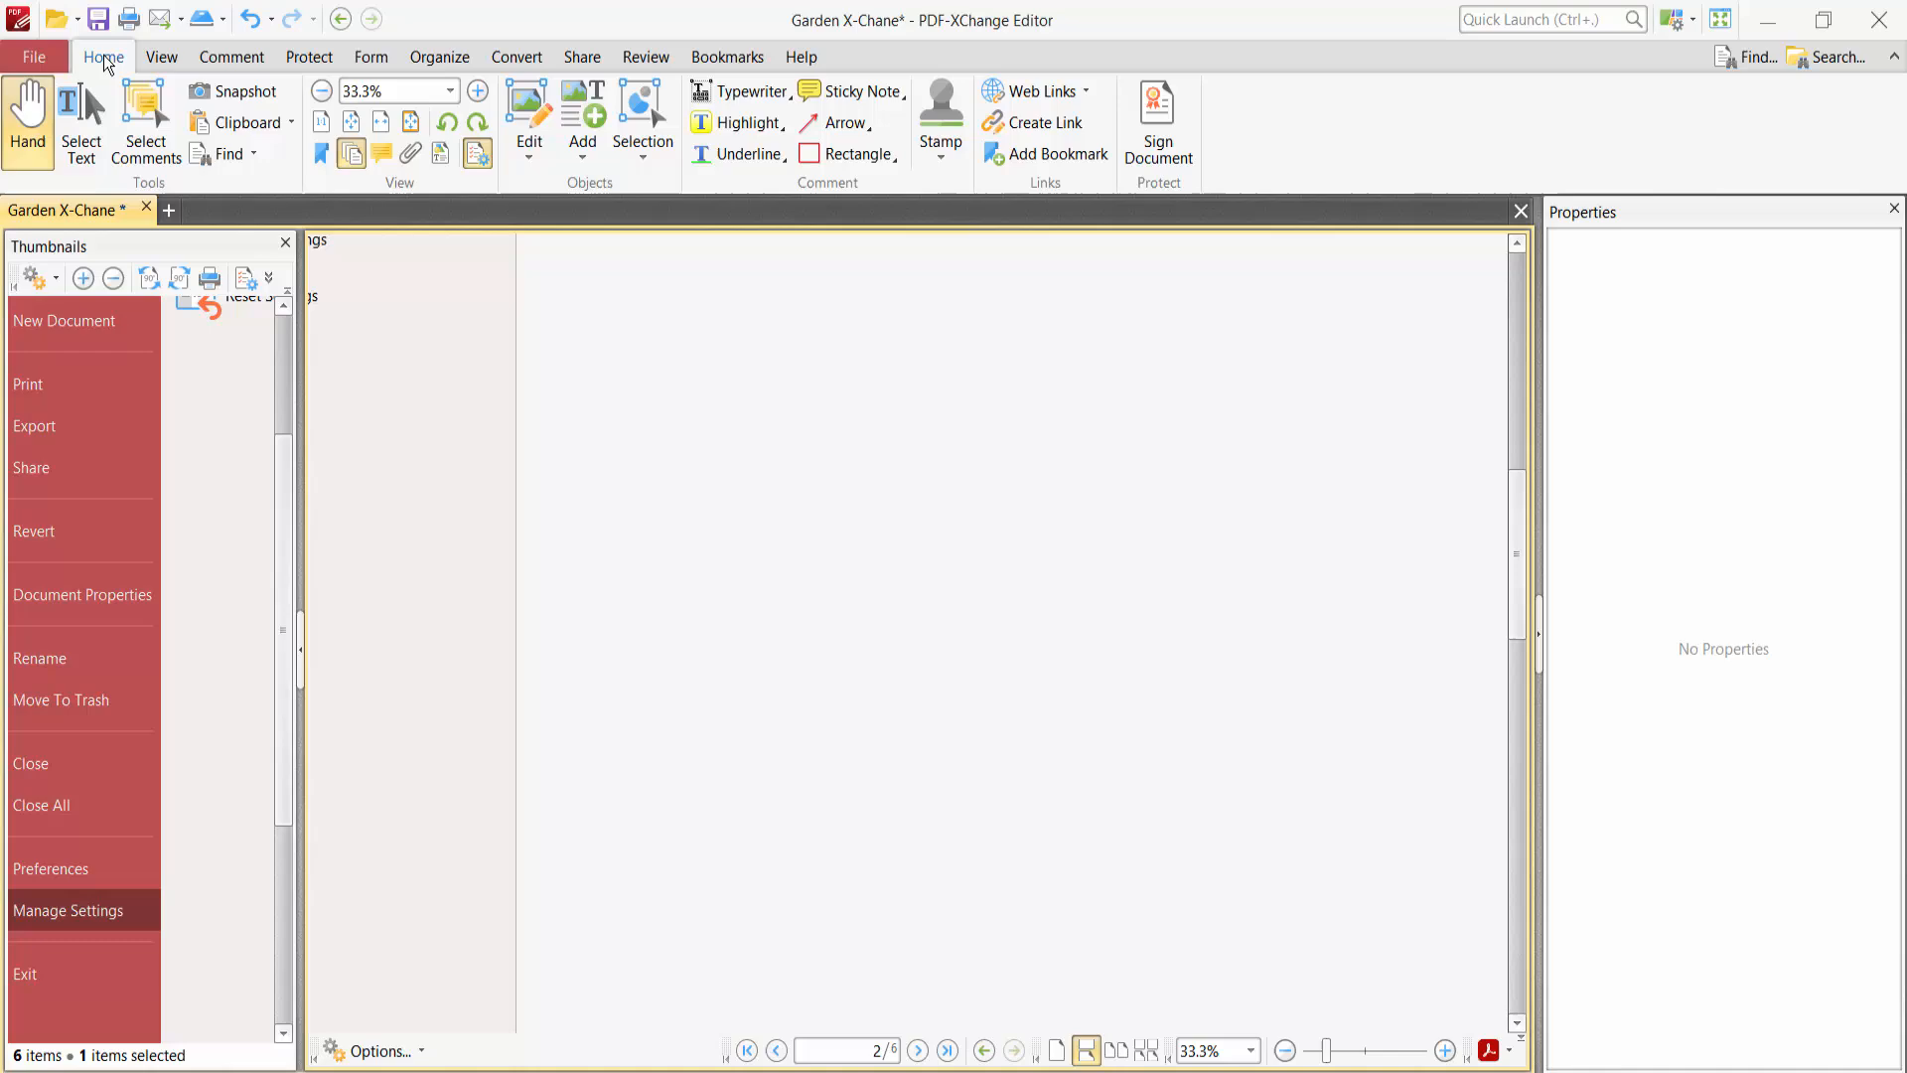